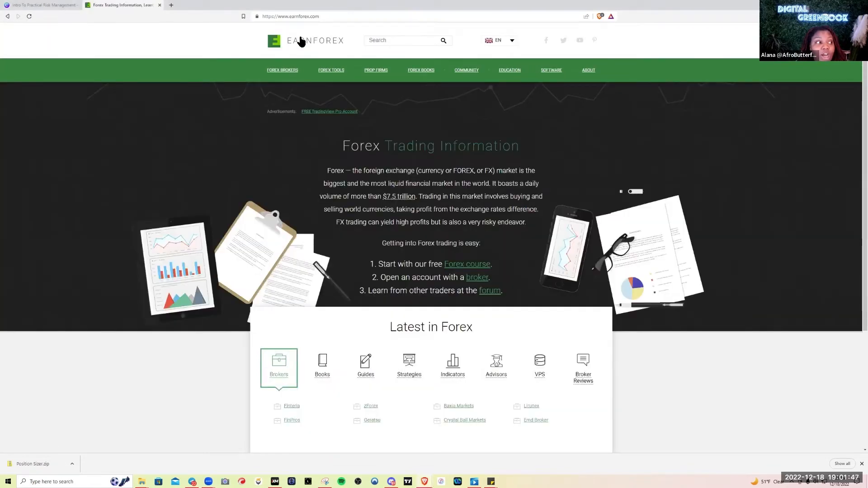
mouse_move(330, 70)
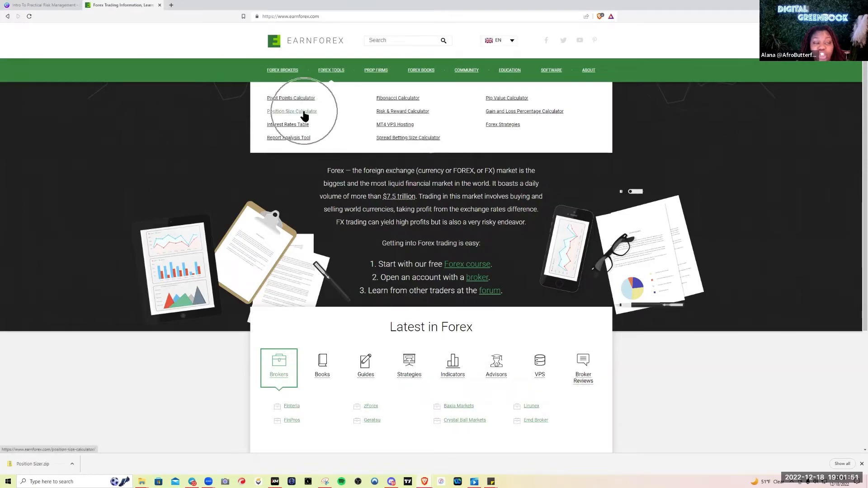
Step: Go from the Position Size Calculator page to the downloadable MetaTrader expert advisor page
click(291, 111)
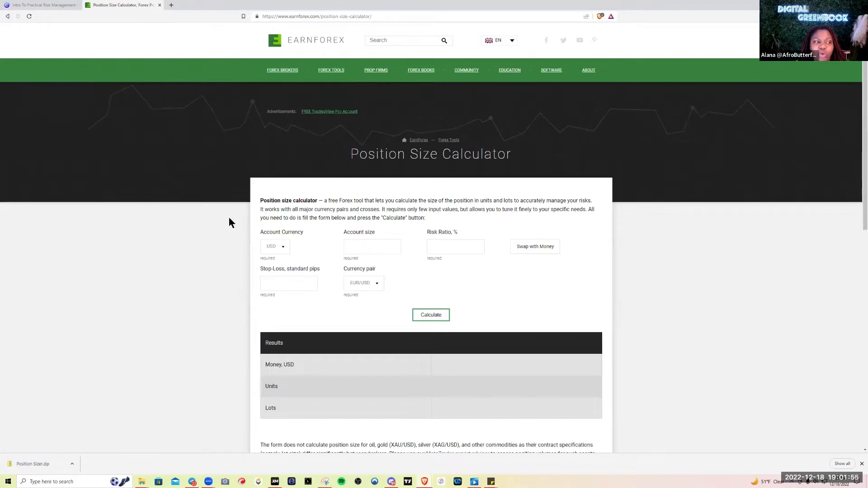
scroll(down, 3)
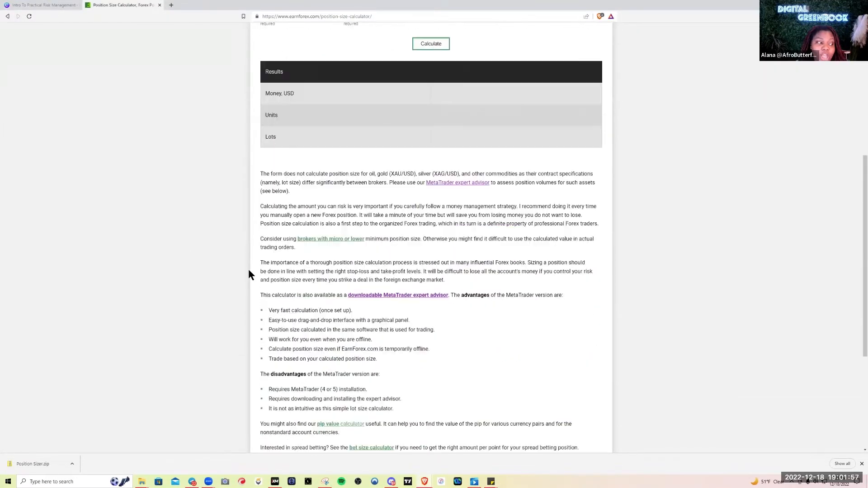
scroll(down, 3)
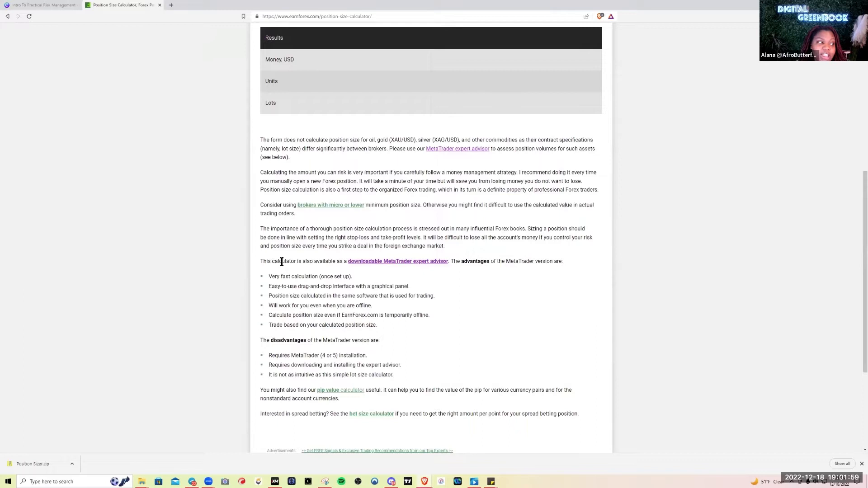
drag(260, 260, 346, 260)
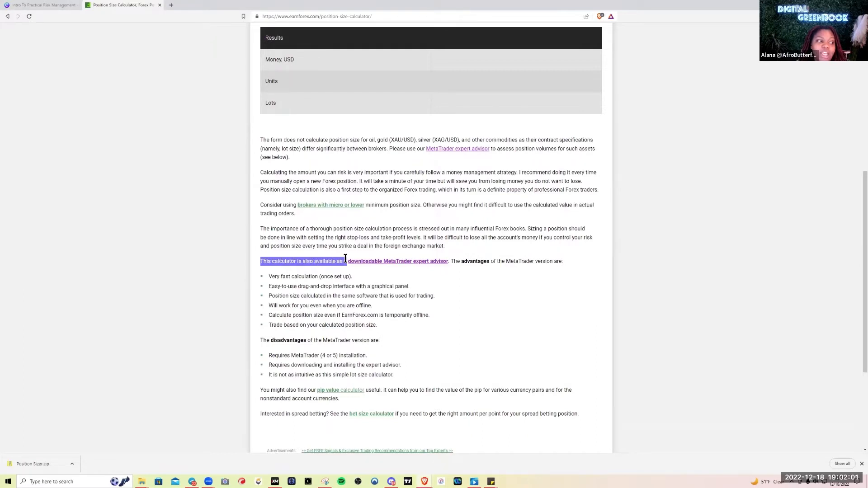
click(398, 261)
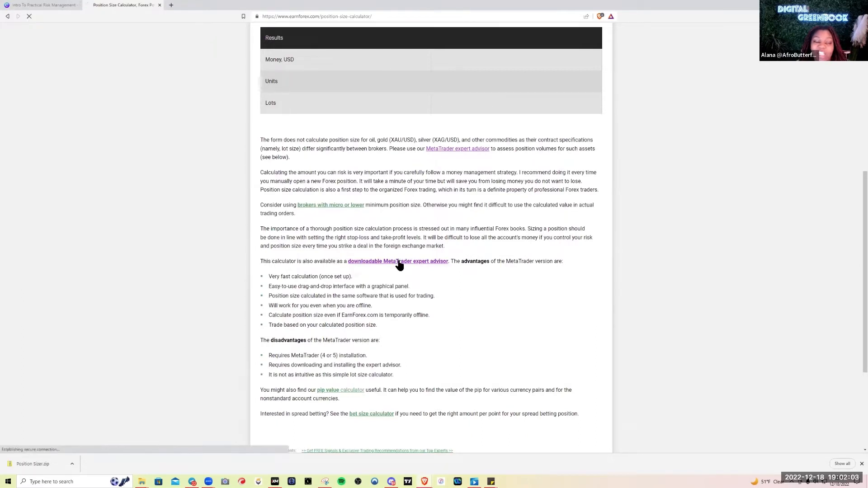
click(397, 261)
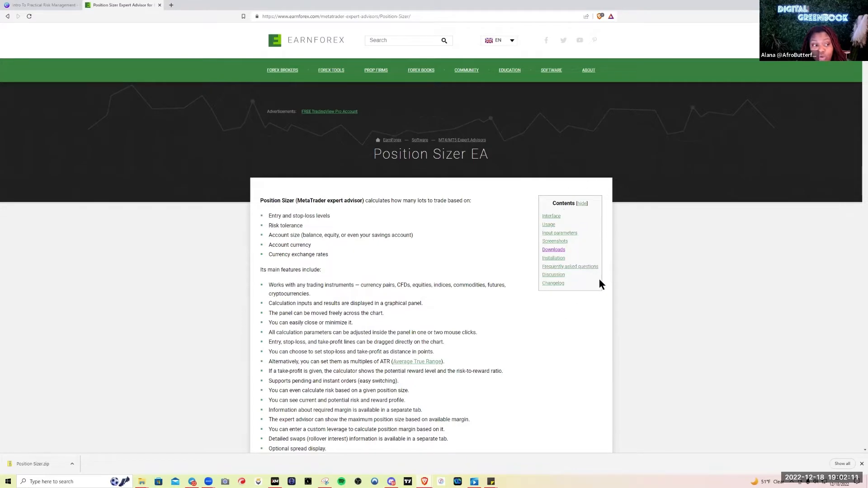
Step: Jump to Downloads, pick Position Sizer for MetaTrader 5, and cancel the duplicate save
click(552, 250)
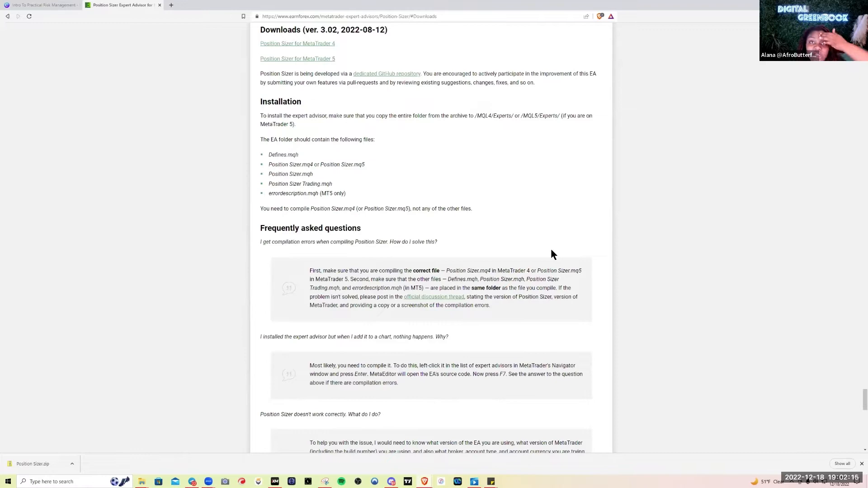
mouse_move(354, 129)
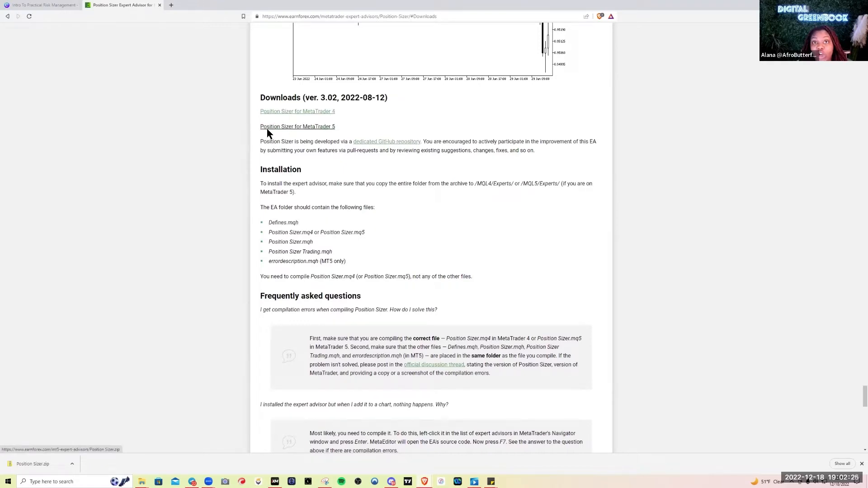
click(297, 126)
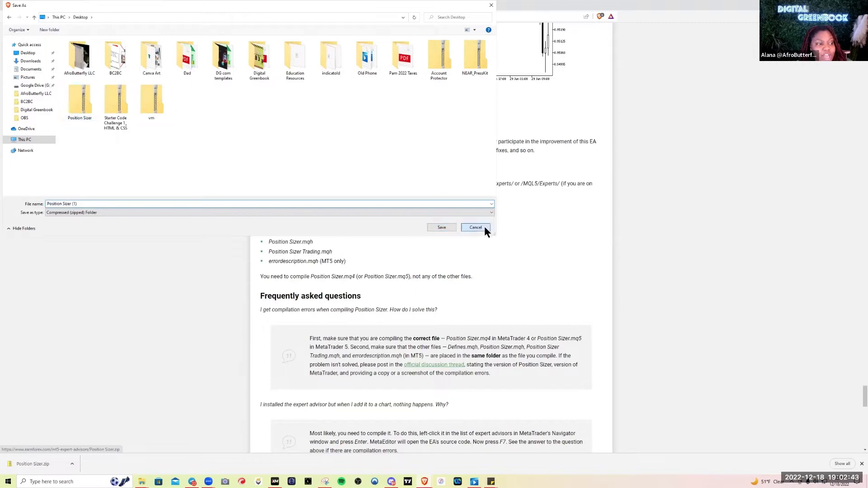
click(475, 227)
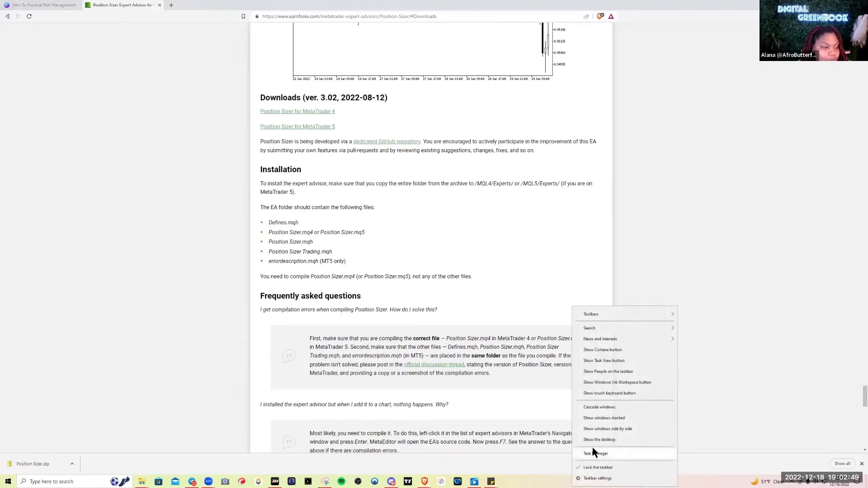
Step: Show the desktop and open the Position Sizer zip and its inner Position Sizer folder
click(599, 439)
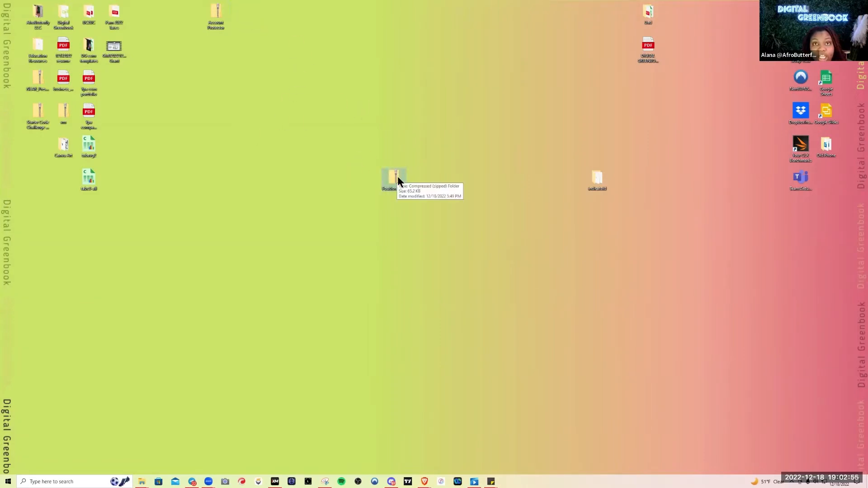
double_click(394, 180)
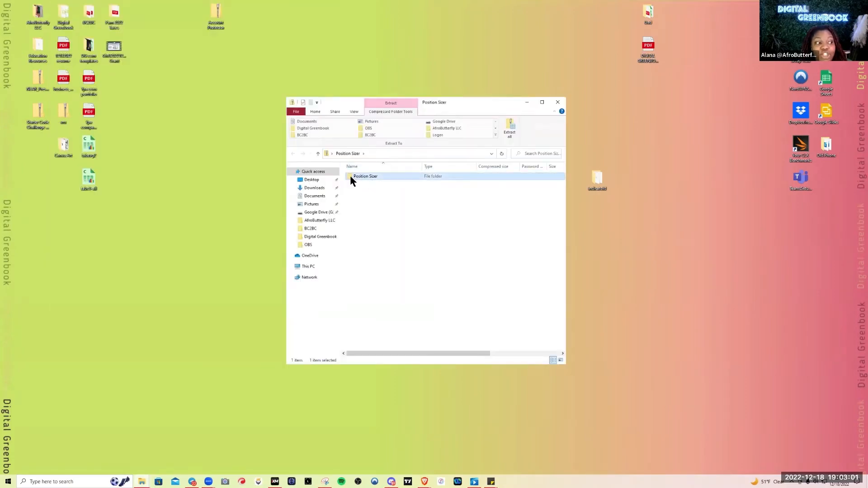
double_click(365, 176)
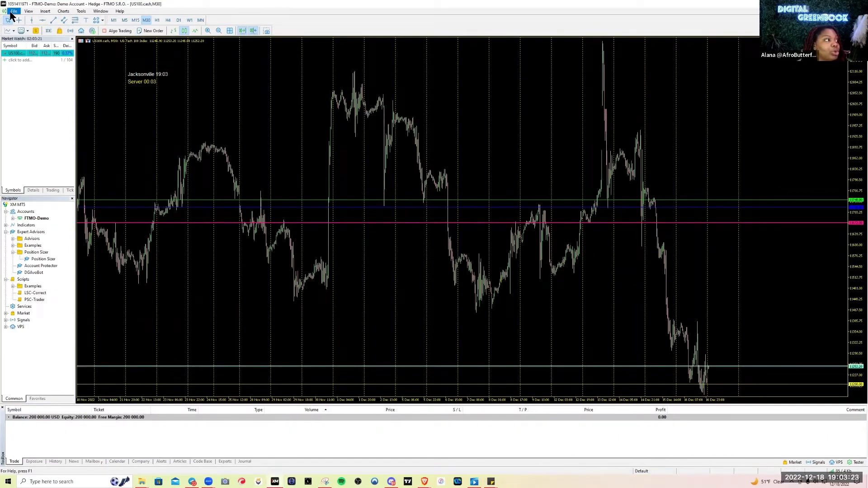
Step: Open MetaTrader 5's data folder and enter the MQL5 folder
click(13, 11)
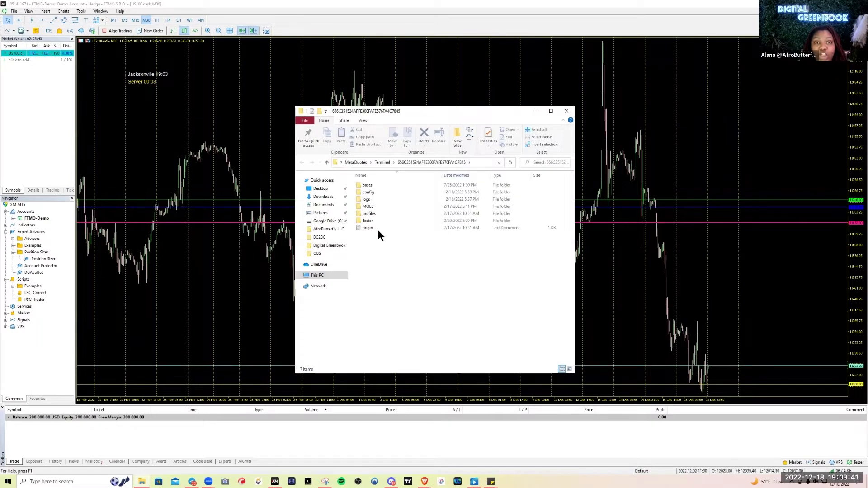
click(367, 221)
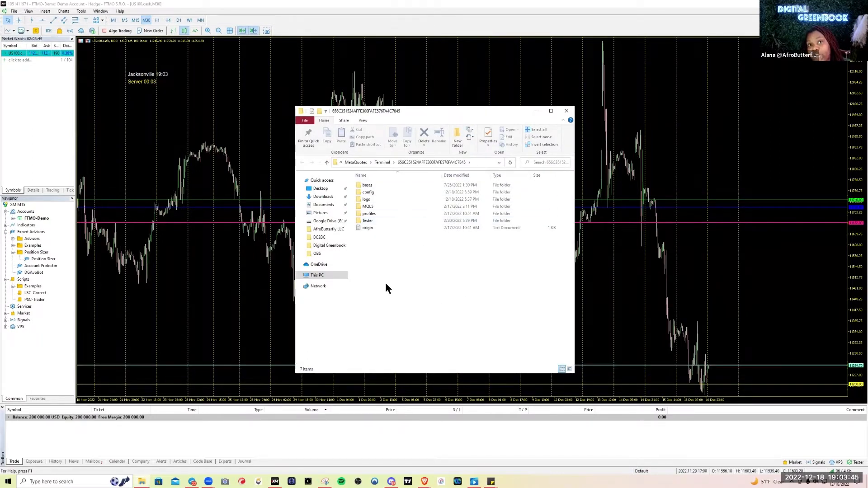
mouse_move(360, 211)
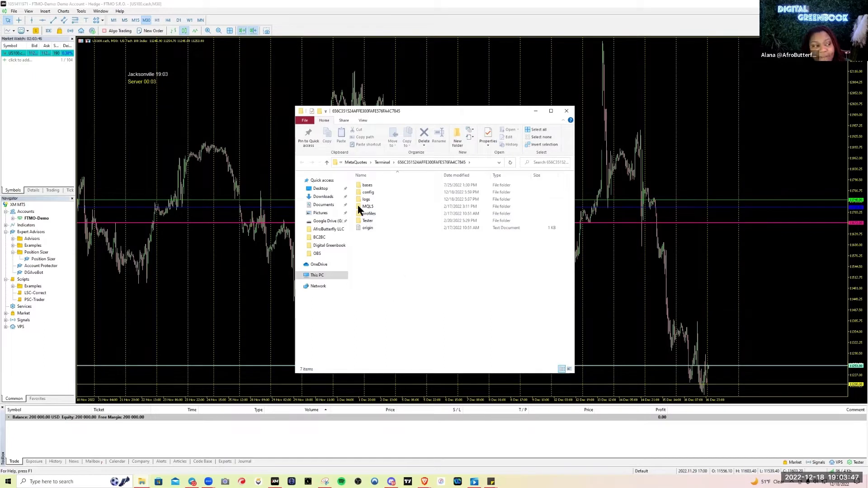
click(367, 206)
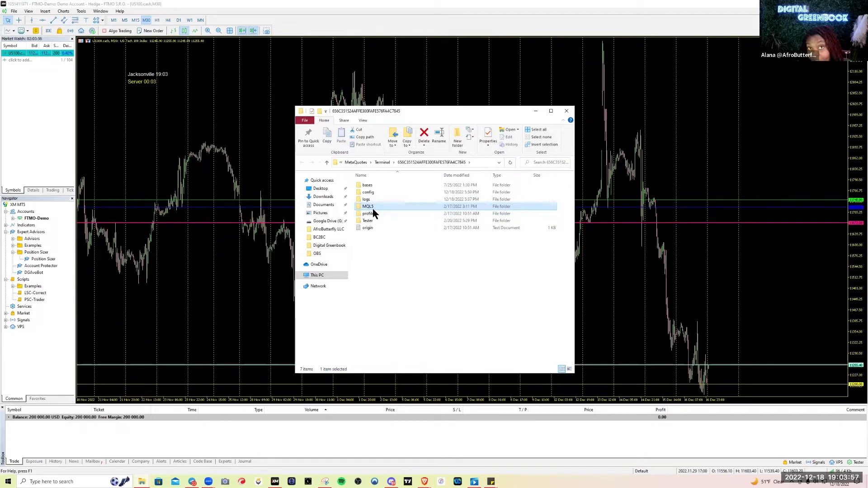
mouse_move(367, 206)
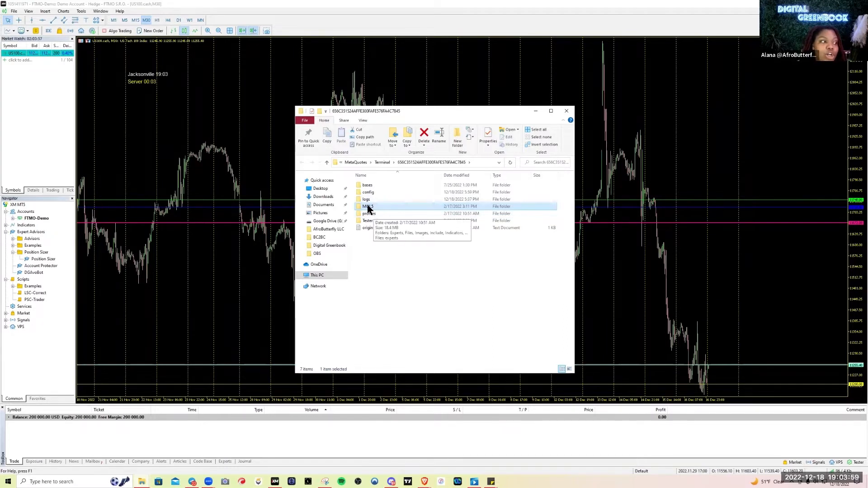
double_click(368, 206)
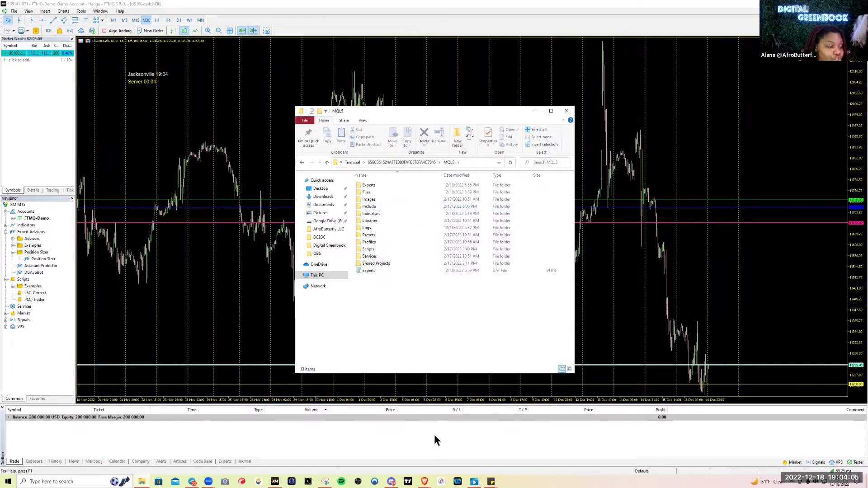
click(566, 110)
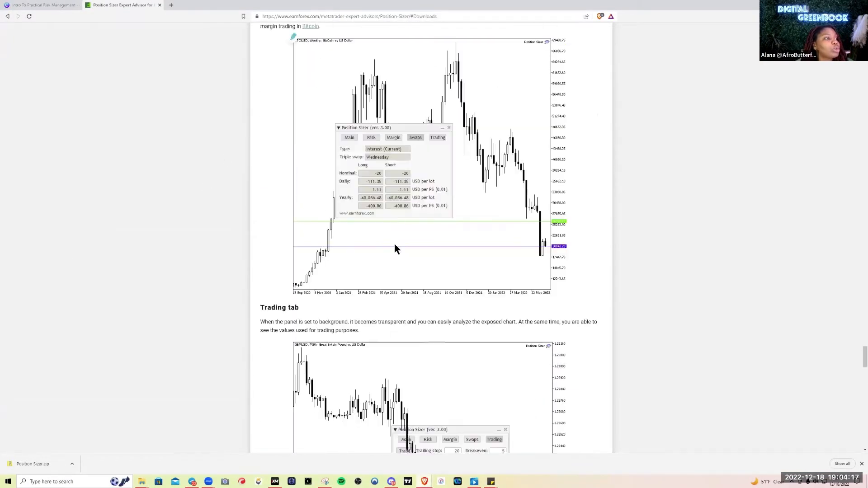
Step: Scroll to Installation and highlight the list of required EA files
scroll(up, 3)
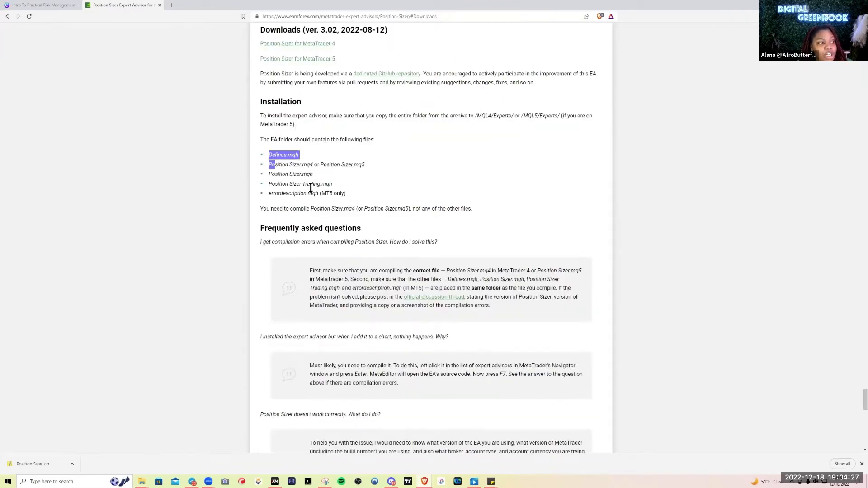
drag(269, 164, 346, 193)
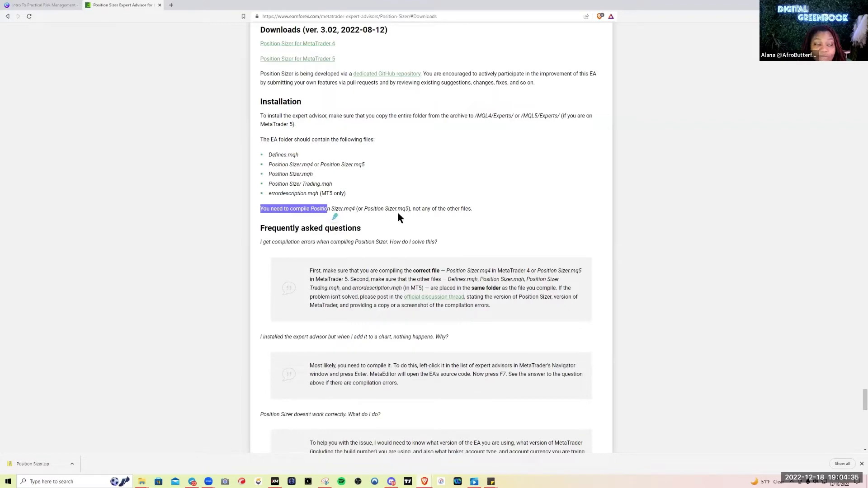
mouse_move(643, 185)
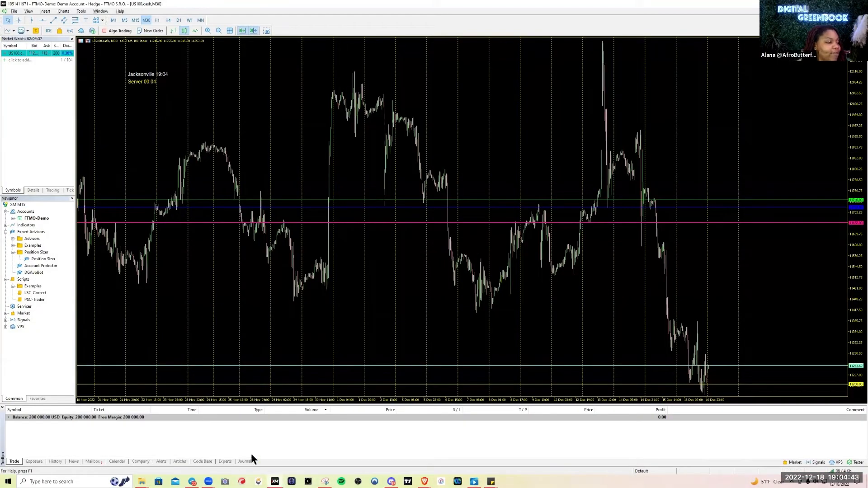
Step: Open the data folder and drag the Position Sizer folder into MQL5\Experts
click(13, 10)
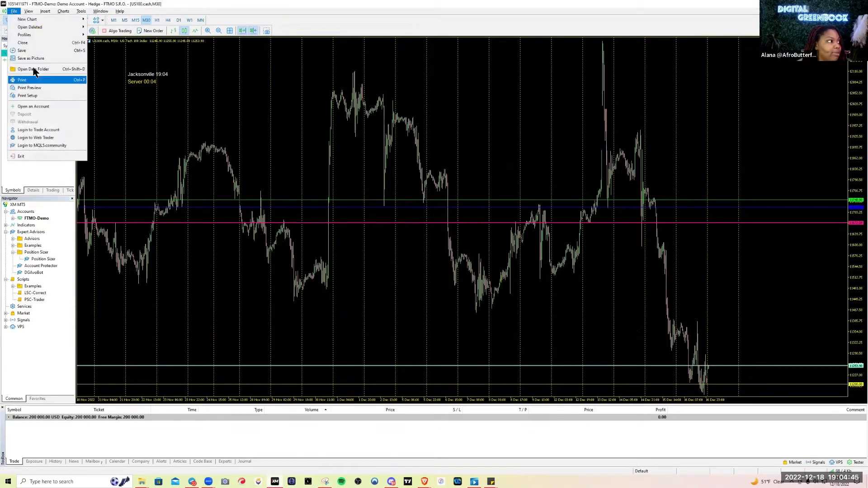
click(32, 69)
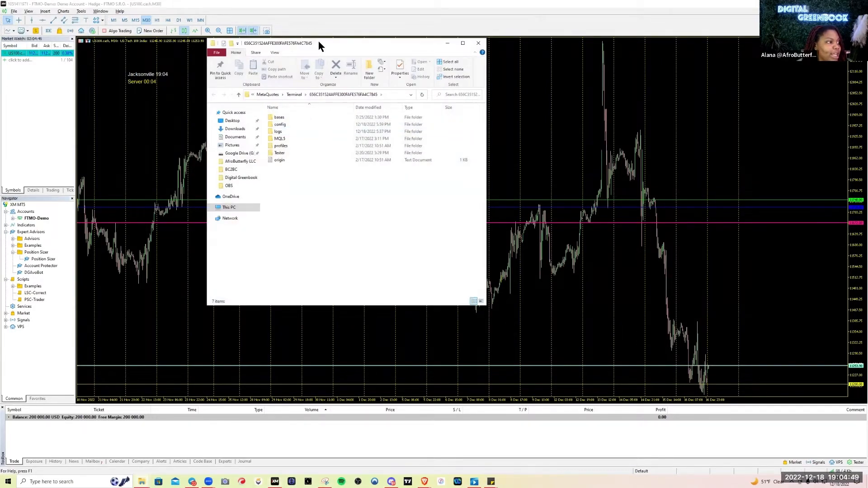
drag(318, 43, 260, 91)
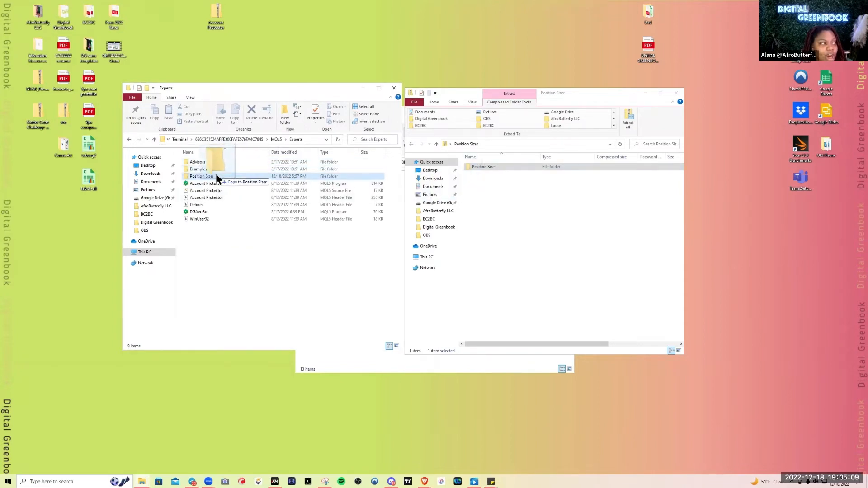
drag(216, 166, 216, 268)
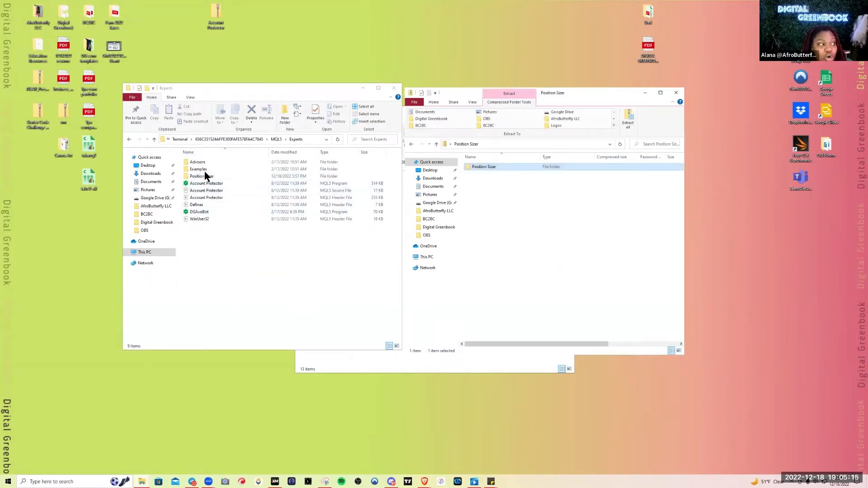
double_click(200, 176)
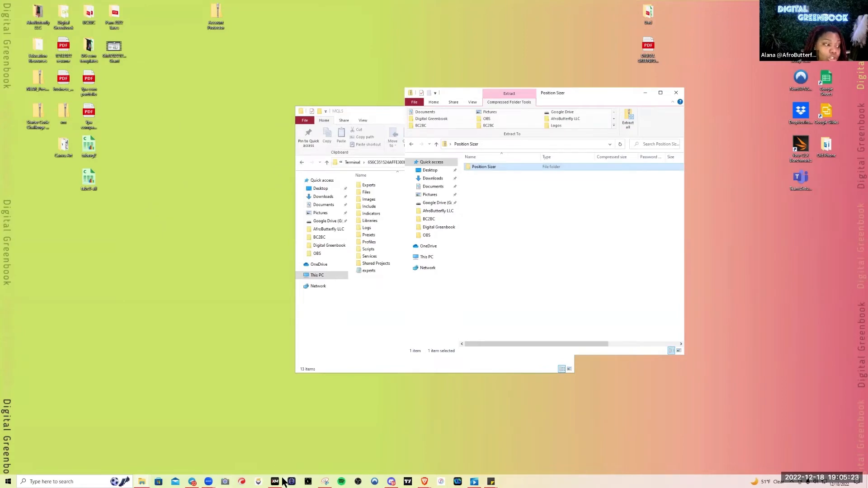
Step: Return to MetaTrader 5 and launch MetaEditor from the menu bar
click(275, 481)
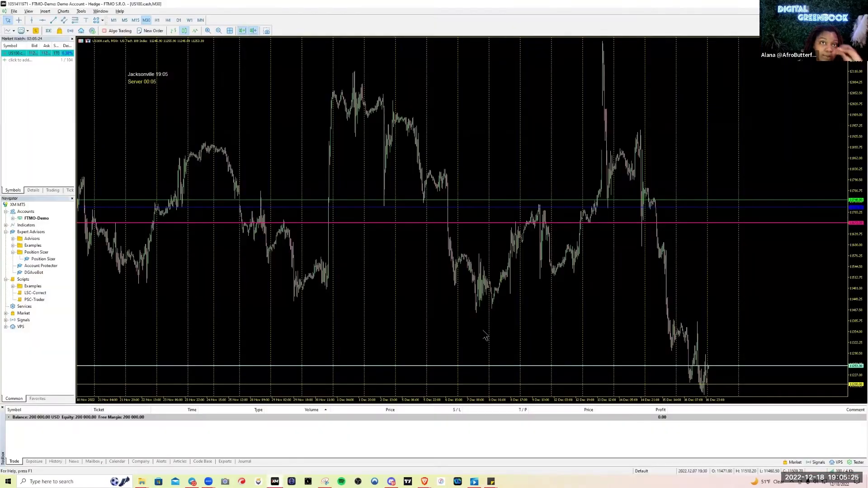
mouse_move(395, 247)
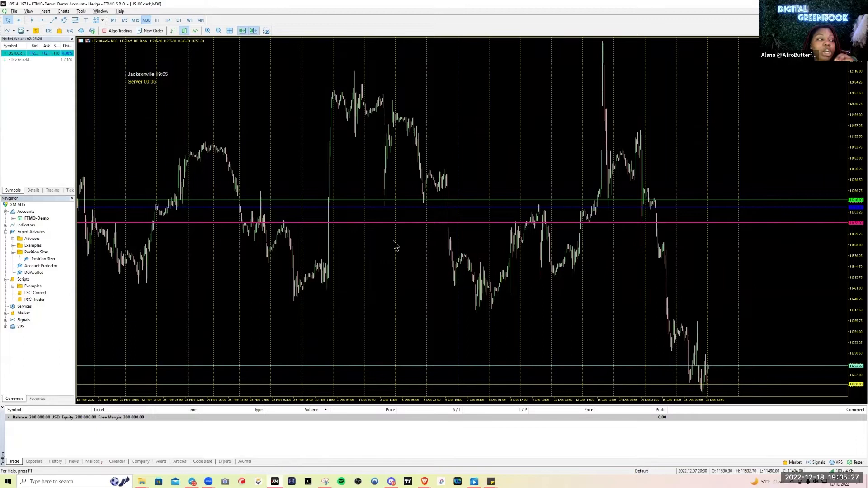
click(13, 11)
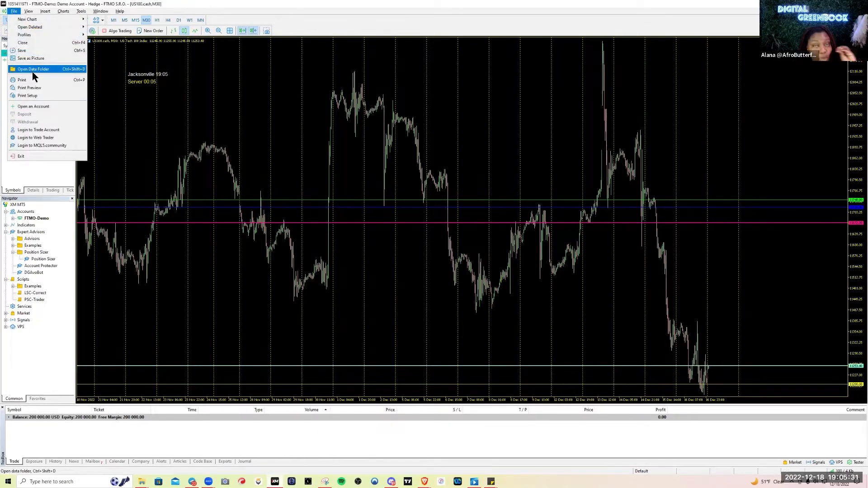
mouse_move(29, 87)
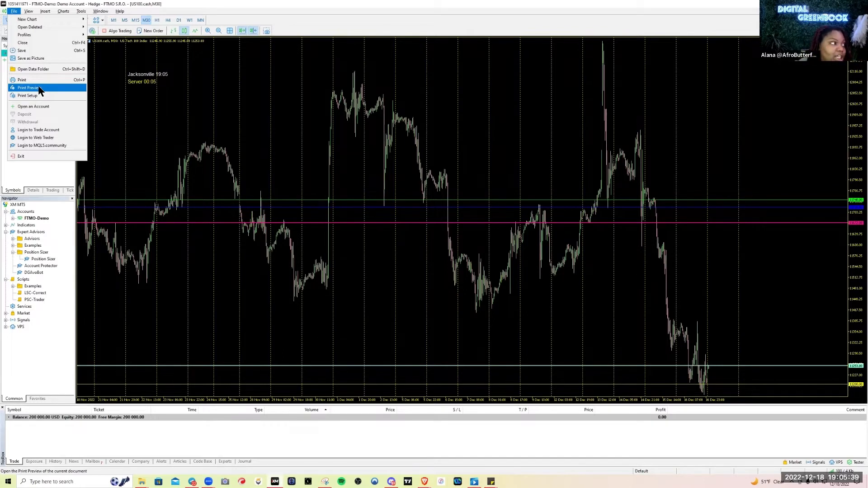
click(81, 11)
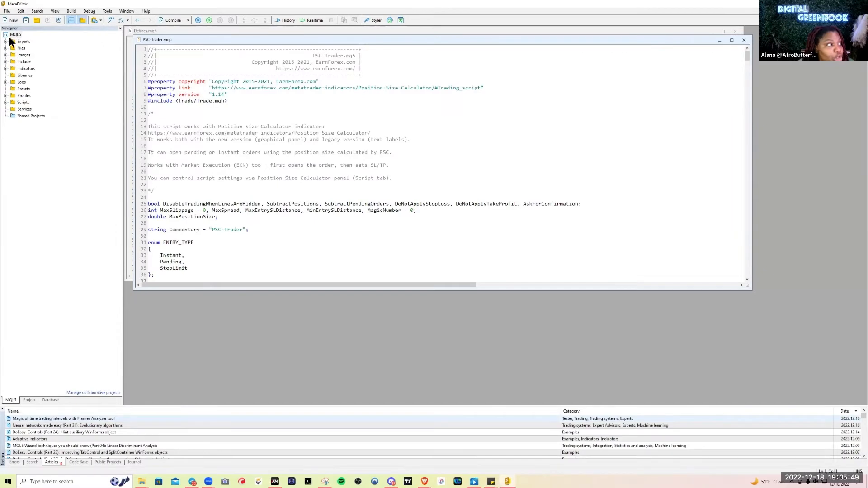
Step: Expand Experts > Position Sizer in the Navigator and compile the whole folder
click(23, 41)
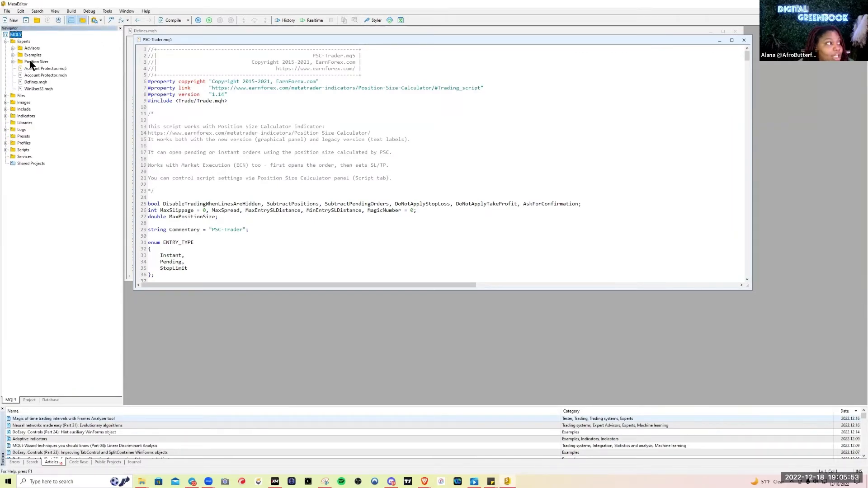
click(36, 62)
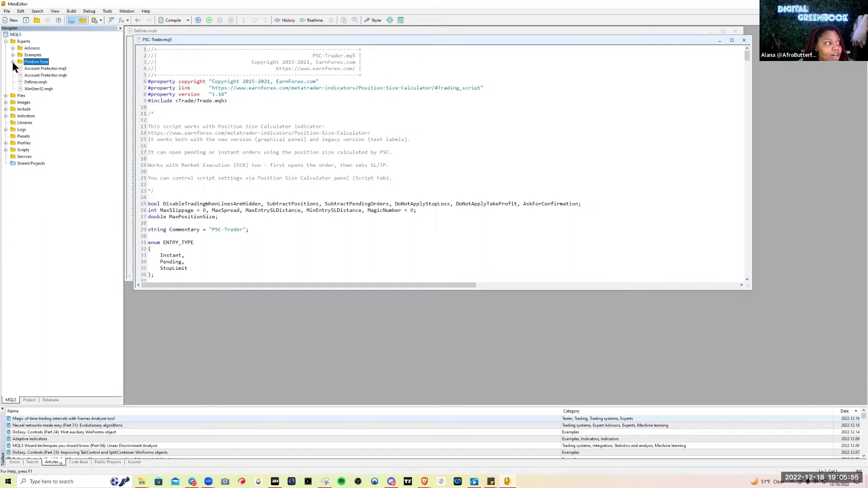
click(12, 62)
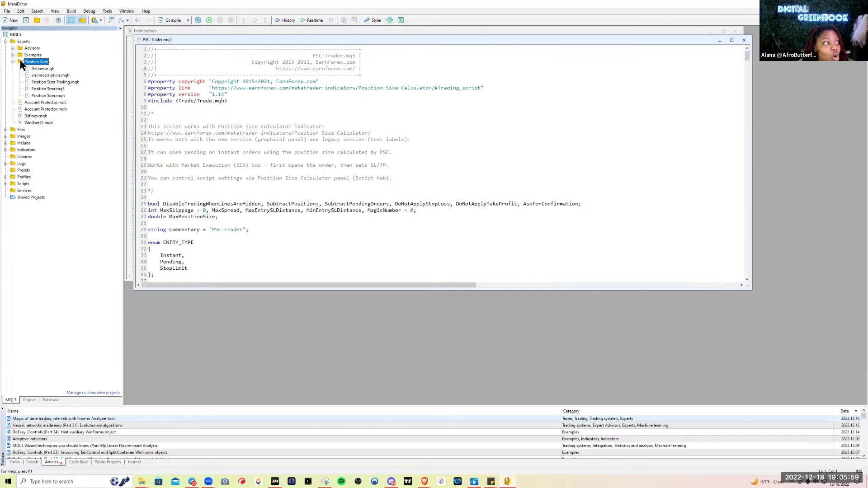
right_click(35, 62)
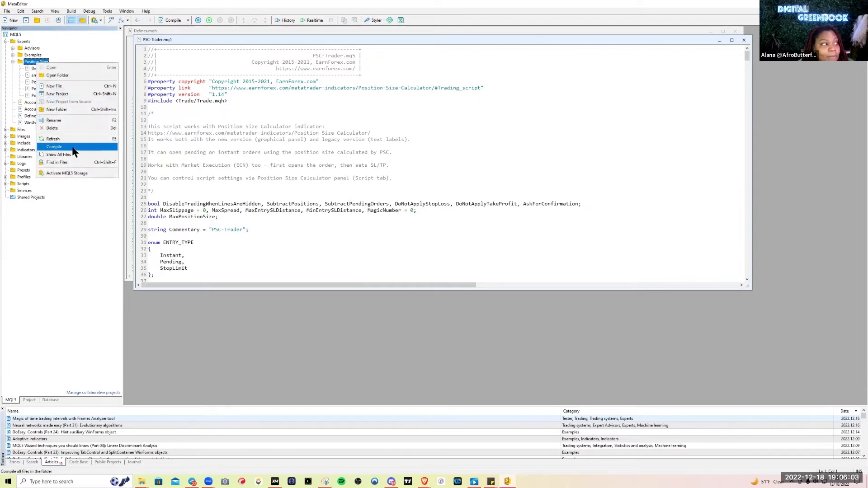
click(54, 146)
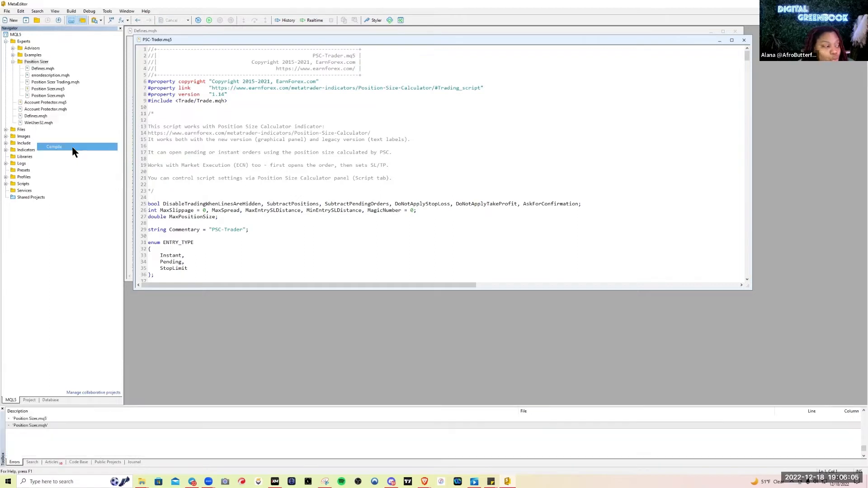
click(54, 147)
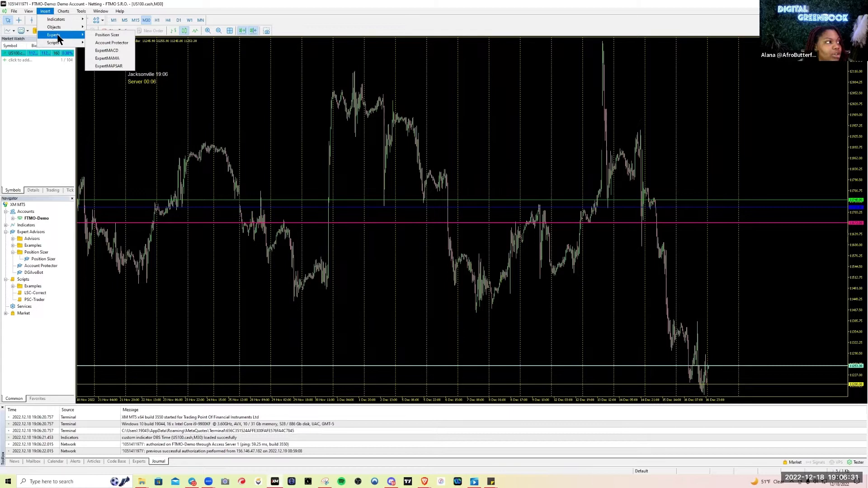
Step: Attach the Position Sizer expert to the US100 chart with algo trading allowed
click(106, 35)
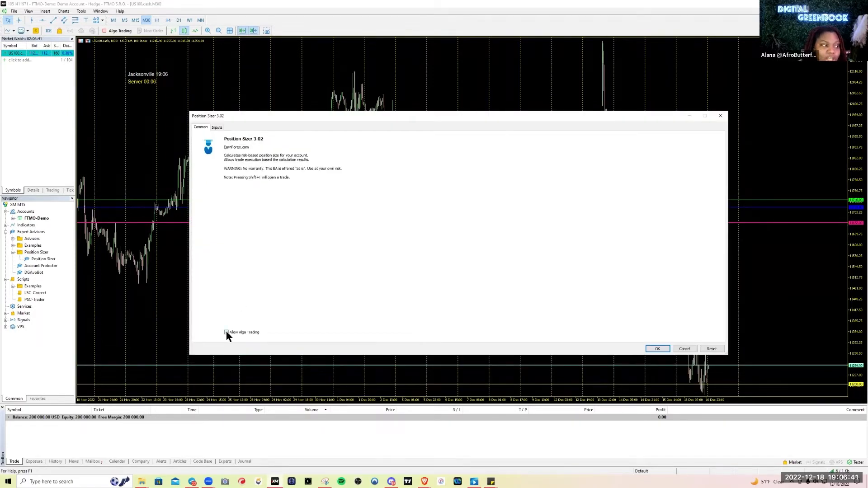
click(226, 332)
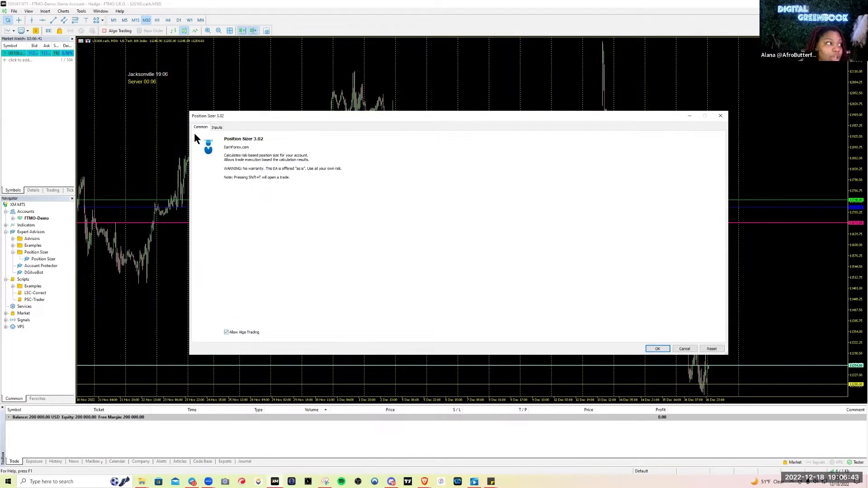
click(216, 128)
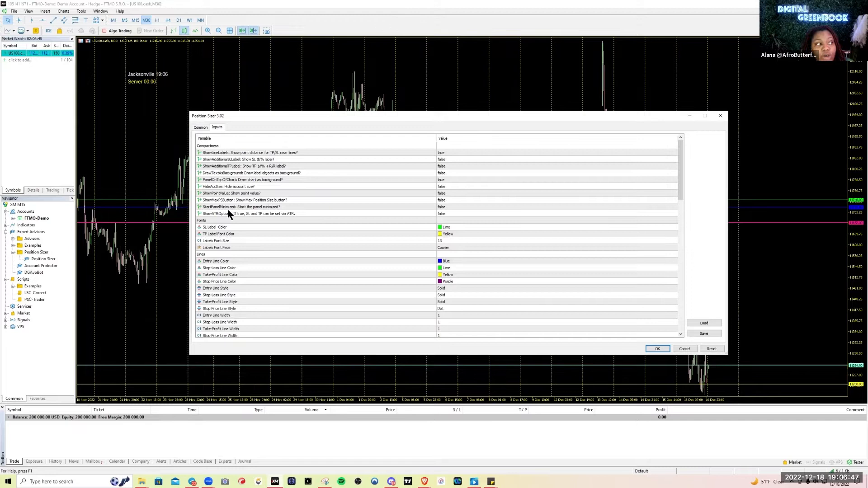
mouse_move(471, 297)
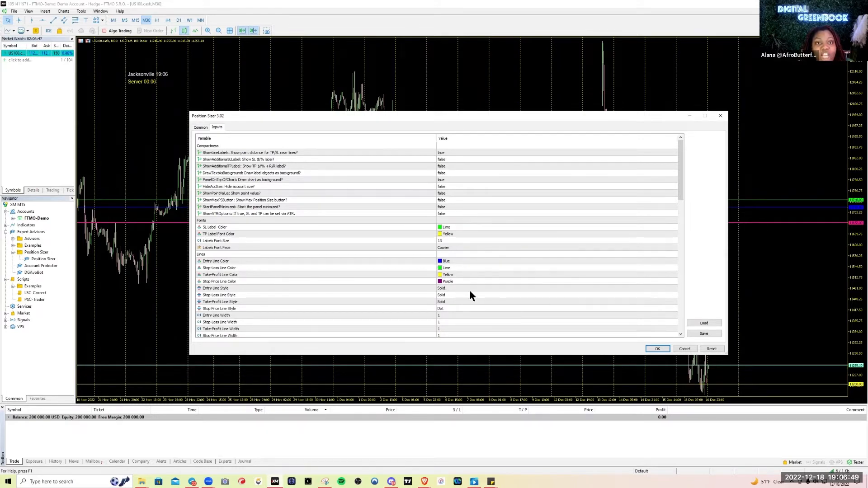
mouse_move(459, 292)
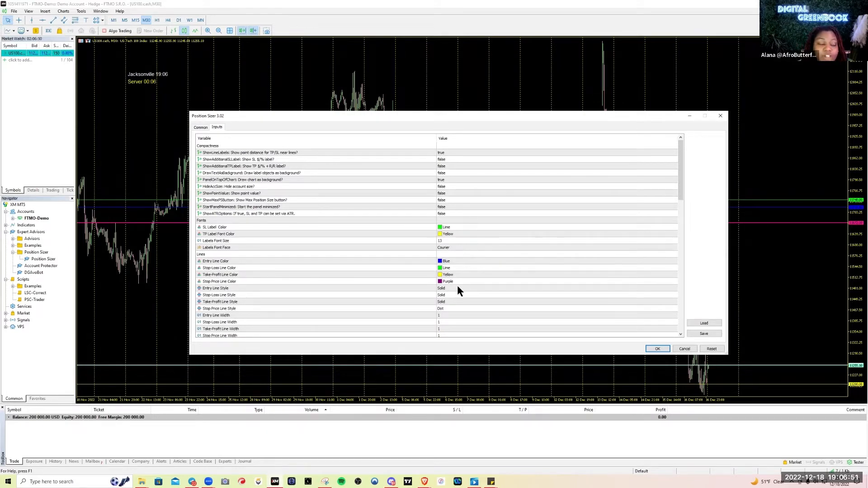
mouse_move(226, 228)
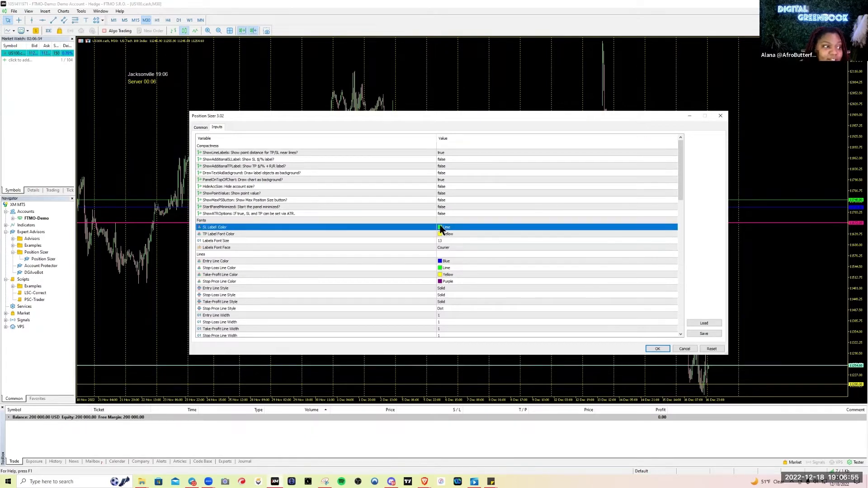
Step: Set stop-loss colours to Red, take-profit label to Lime and line to SpringGreen
click(553, 228)
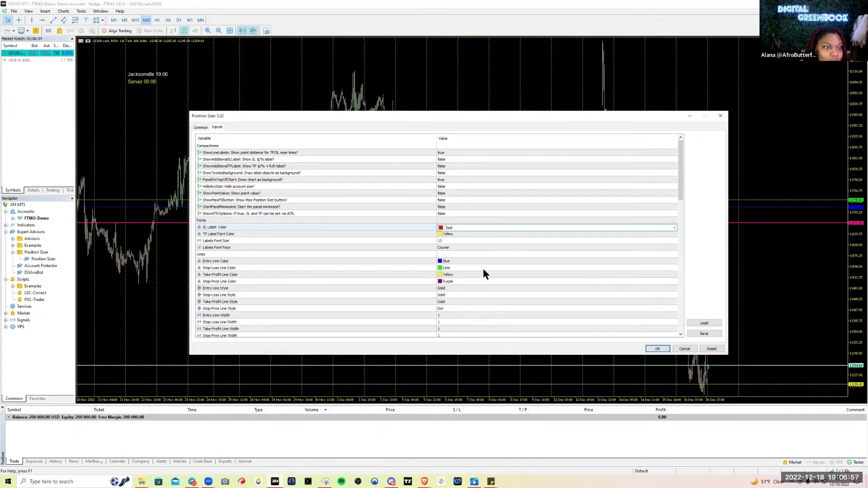
click(553, 268)
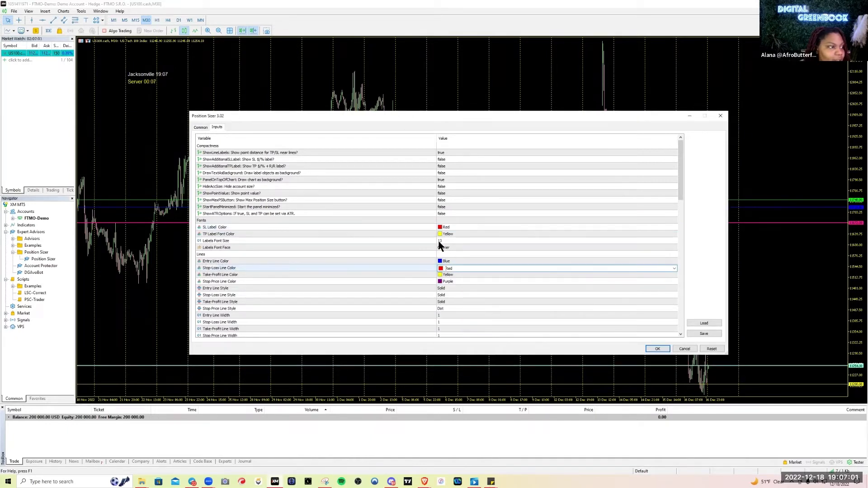
click(673, 233)
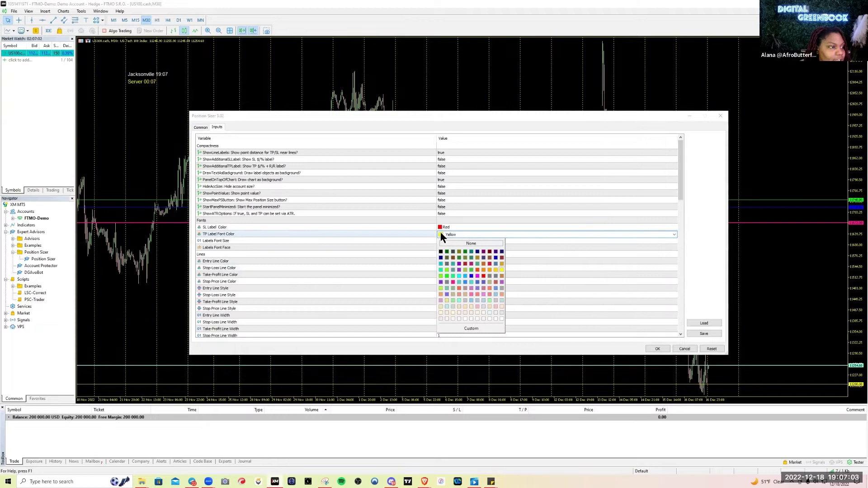
click(441, 269)
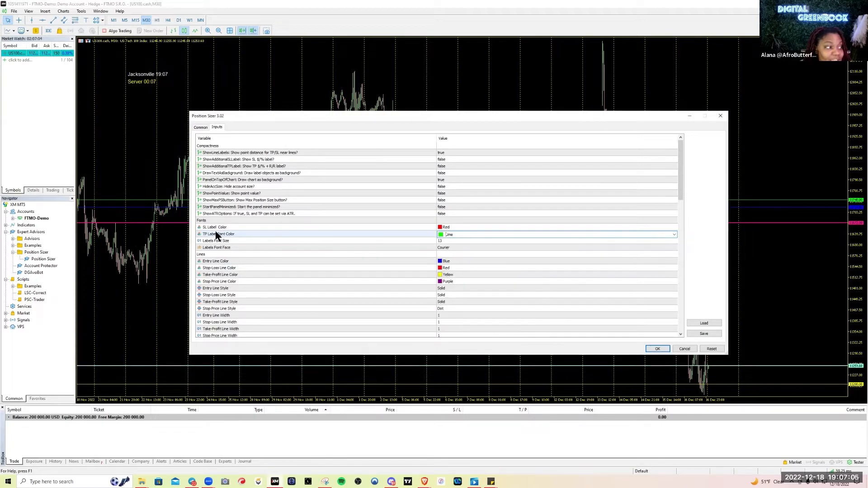
mouse_move(220, 274)
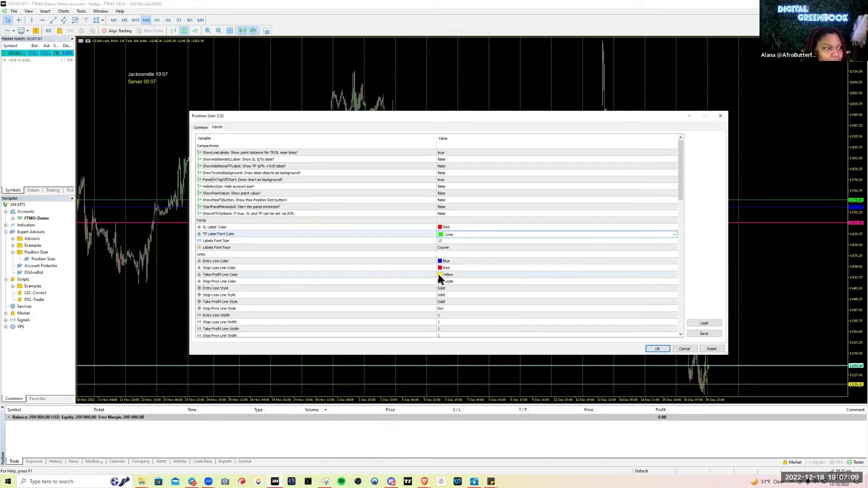
click(673, 275)
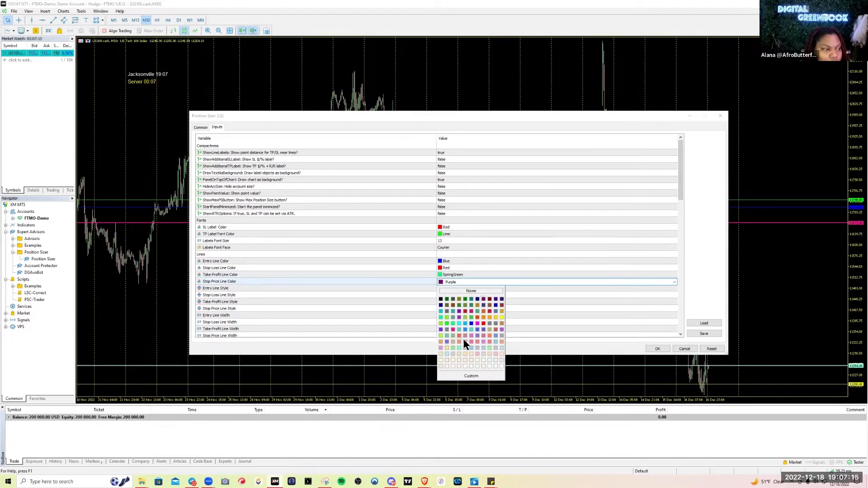
click(463, 343)
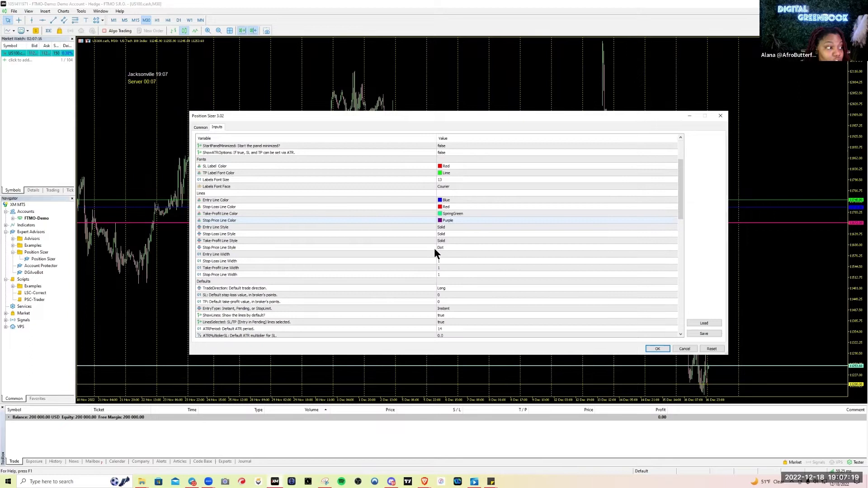
mouse_move(451, 250)
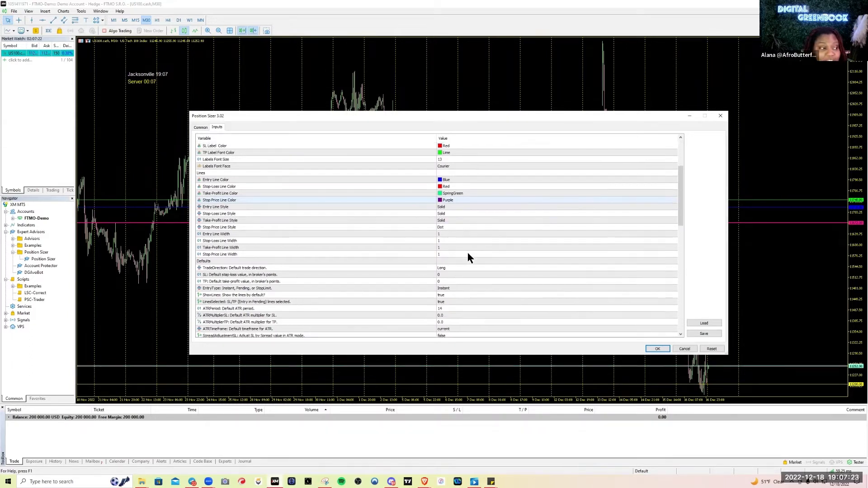
Step: Scroll through the remaining Position Sizer inputs and confirm them with OK
scroll(down, 3)
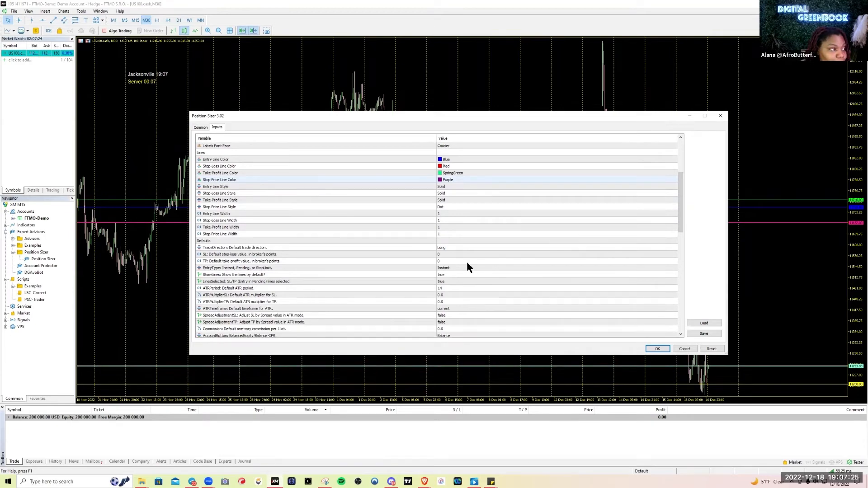
mouse_move(362, 271)
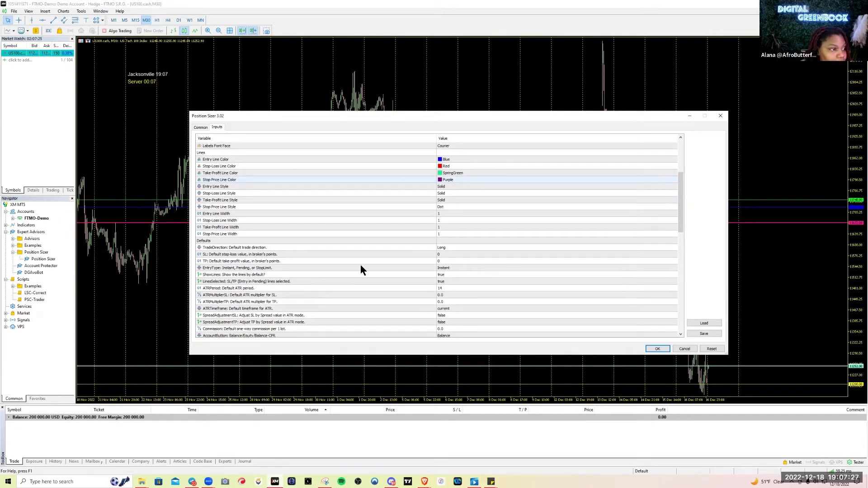
scroll(down, 3)
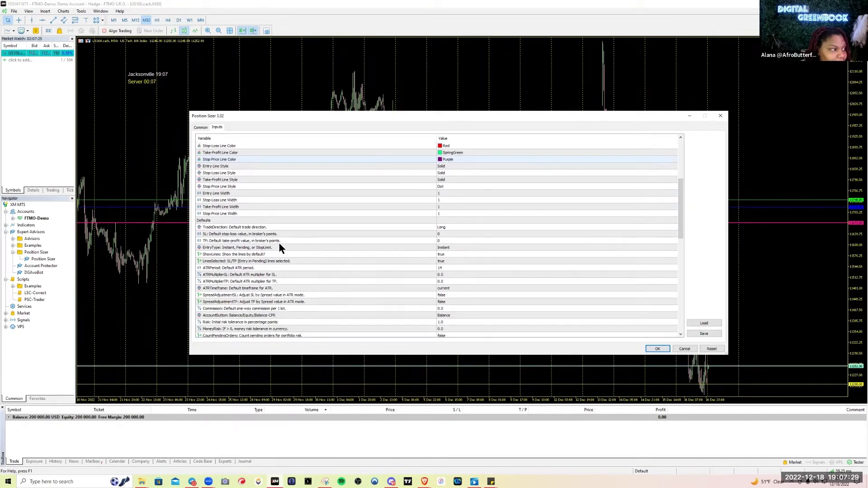
scroll(down, 3)
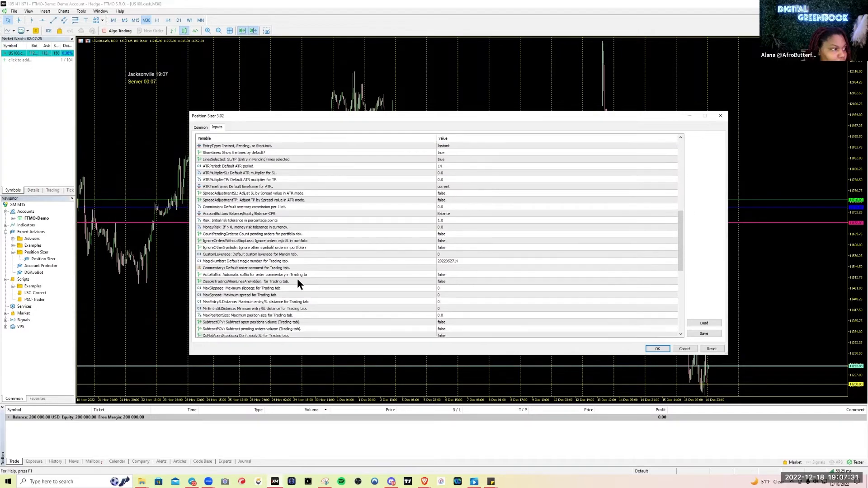
scroll(down, 3)
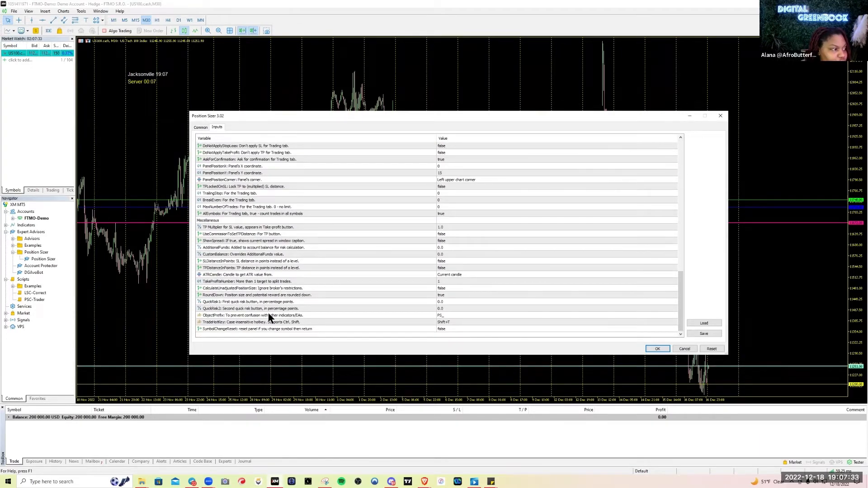
mouse_move(208, 285)
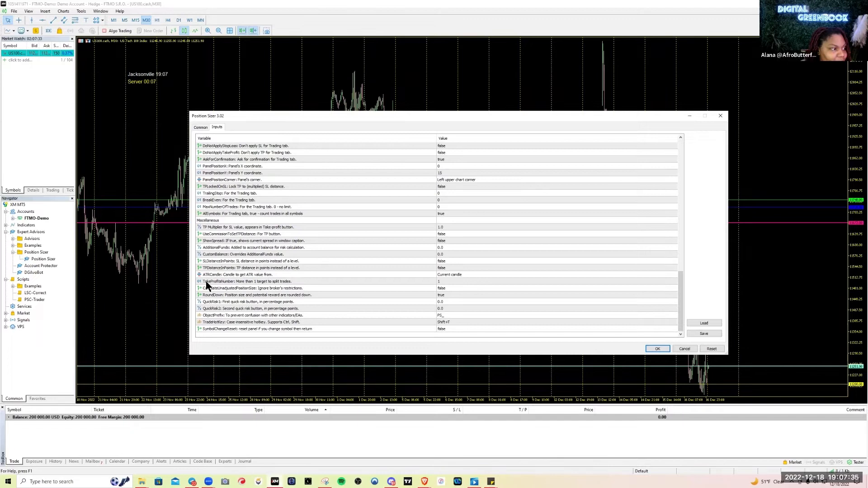
mouse_move(258, 288)
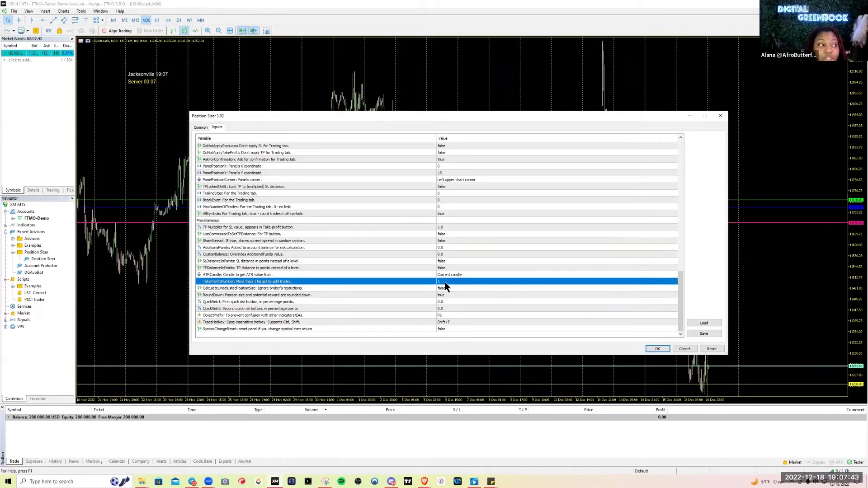
click(657, 348)
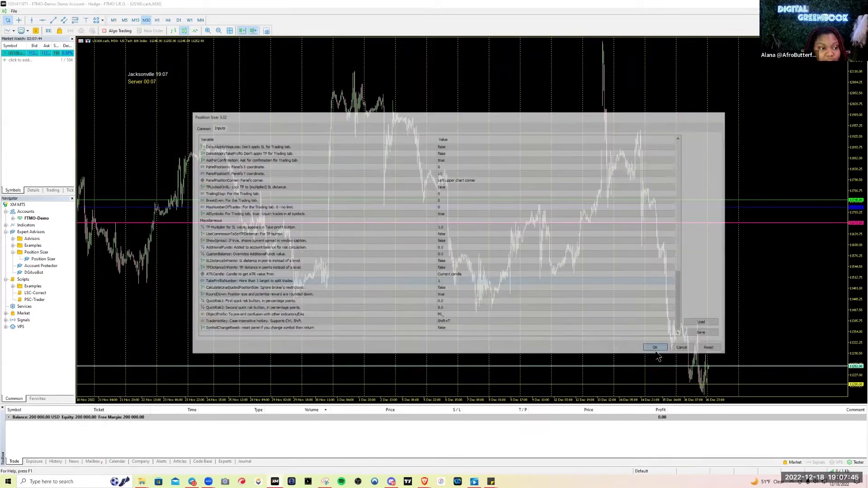
Step: Move the Position Sizer panel lower and enter stop-loss 11100 and take-profit 12000
click(655, 348)
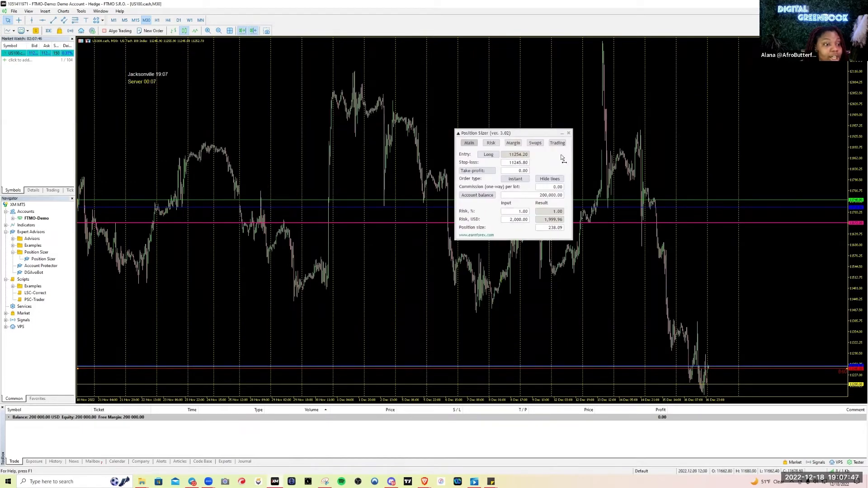
drag(487, 133, 528, 216)
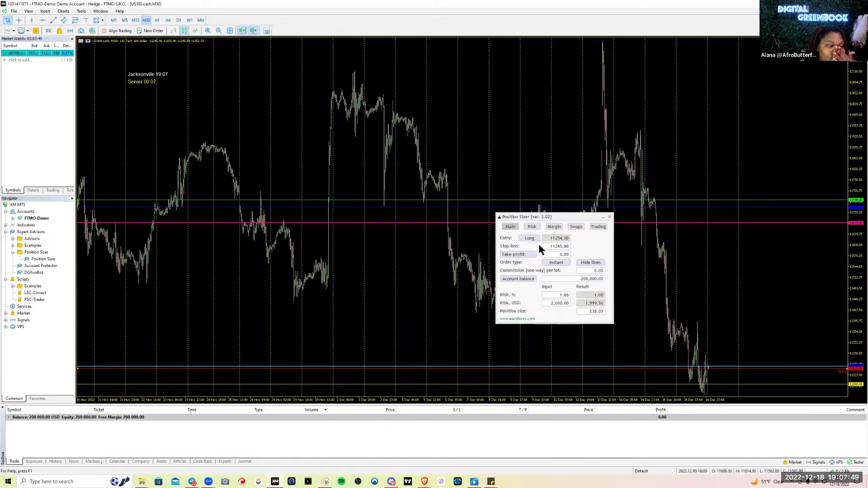
mouse_move(528, 238)
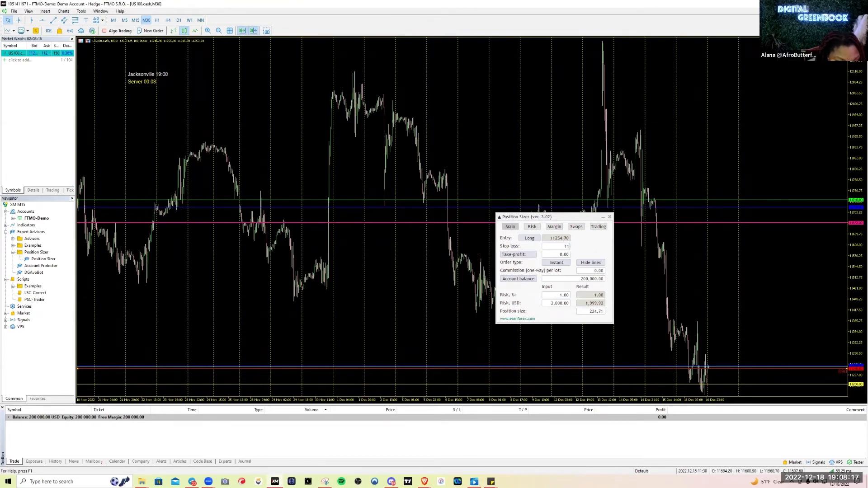
text(11100)
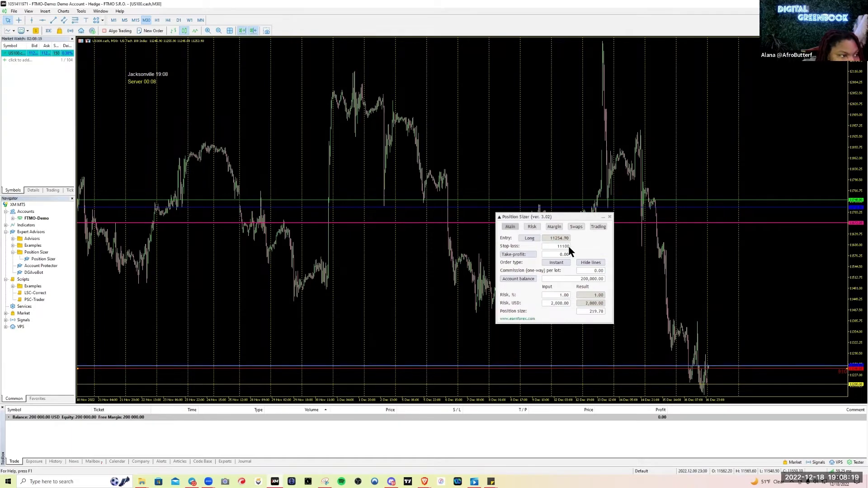
click(559, 254)
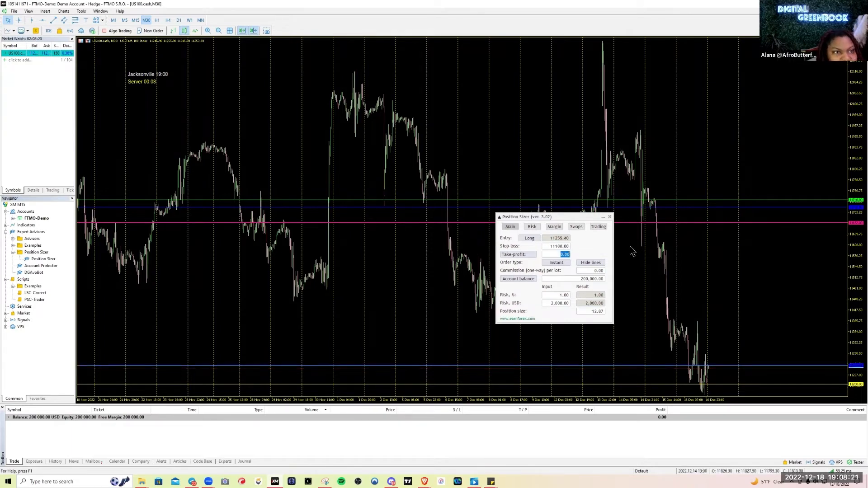
text(12000)
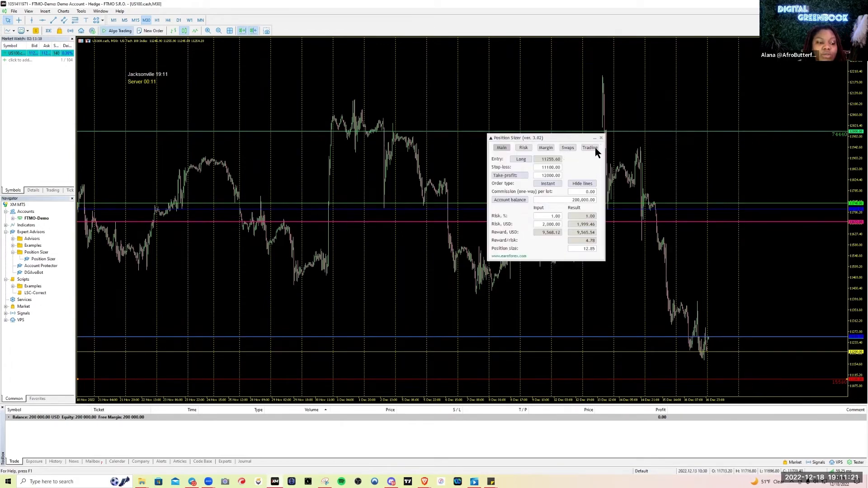
Step: Execute the 12.87-lot US100 market buy from Position Sizer's Trading tab and confirm it
click(589, 147)
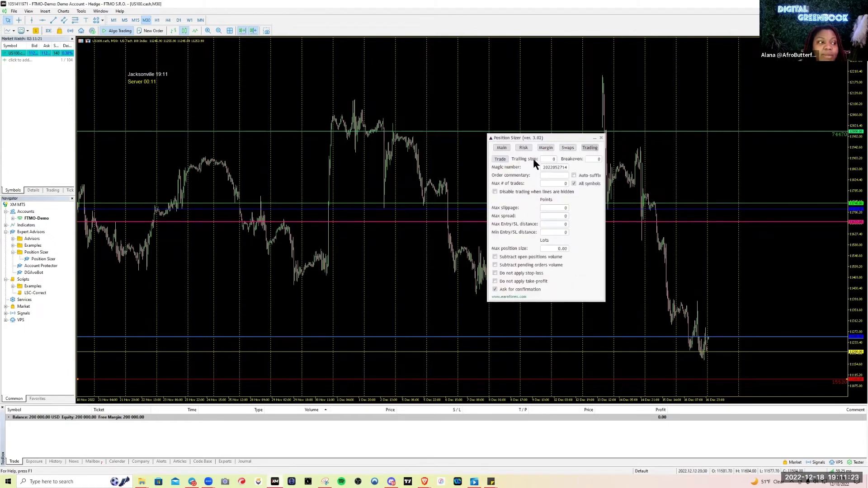
click(499, 159)
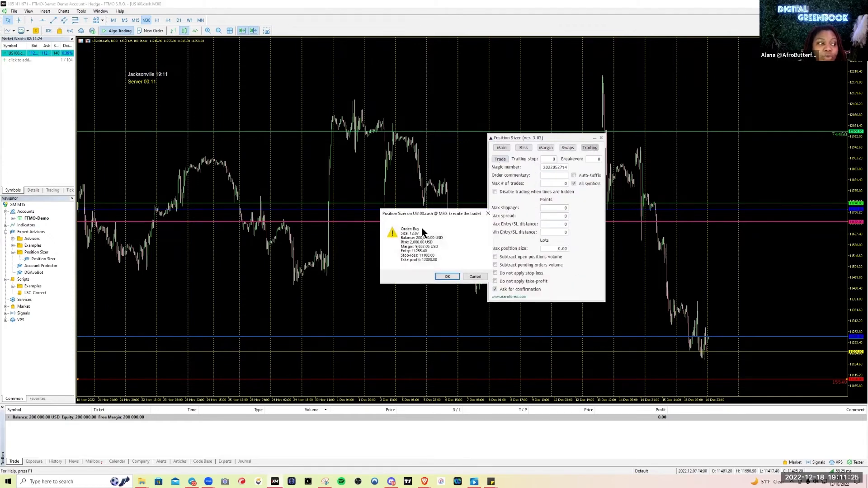
drag(433, 214, 405, 218)
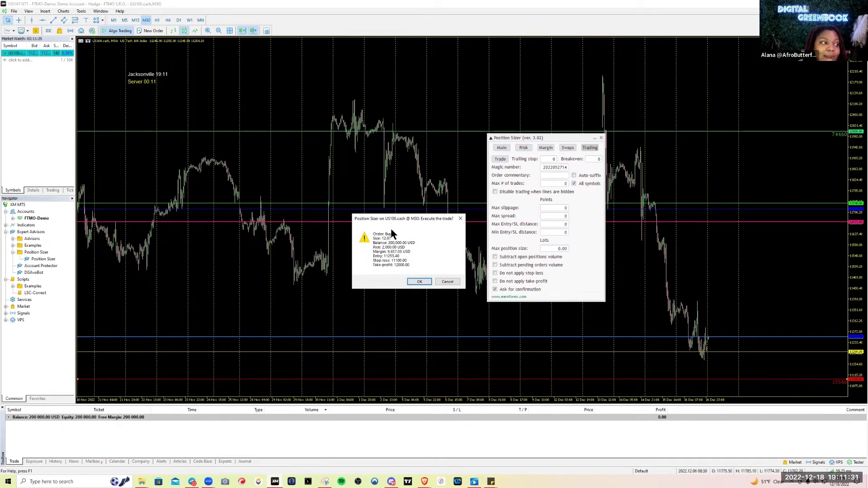
mouse_move(389, 242)
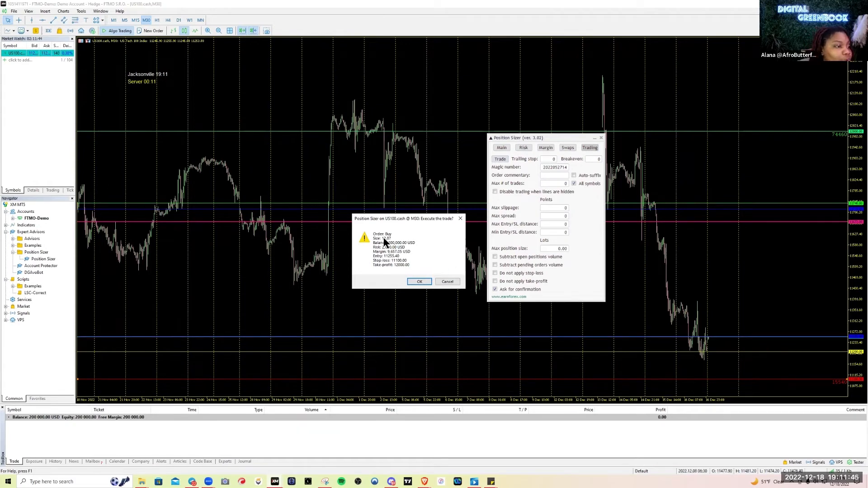
click(419, 281)
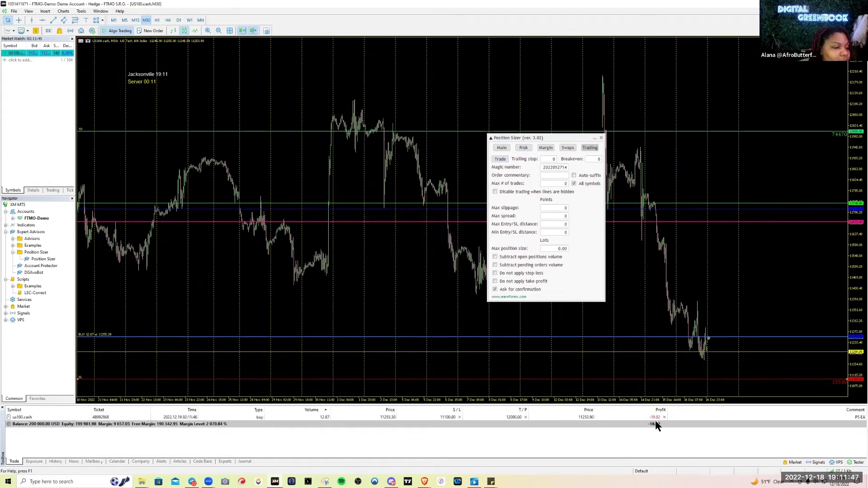
mouse_move(664, 421)
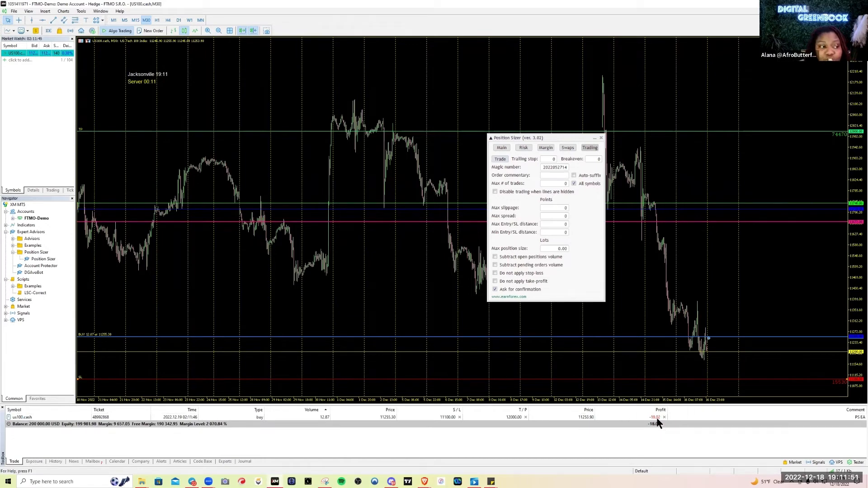
click(501, 148)
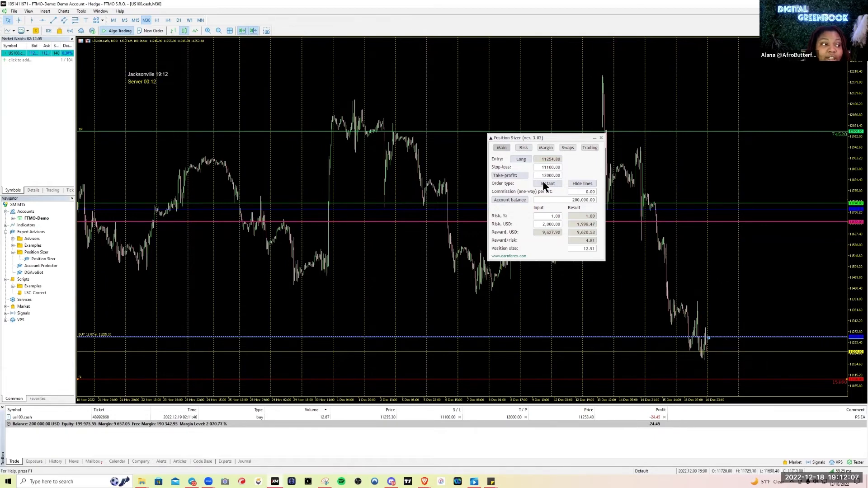
mouse_move(560, 187)
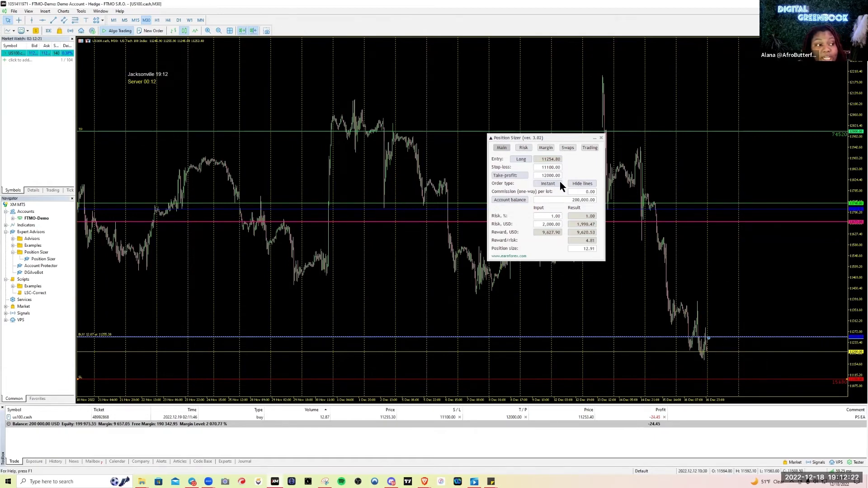
Step: Switch Position Sizer's order type to Pending and review the take-profit and risk fields
click(547, 183)
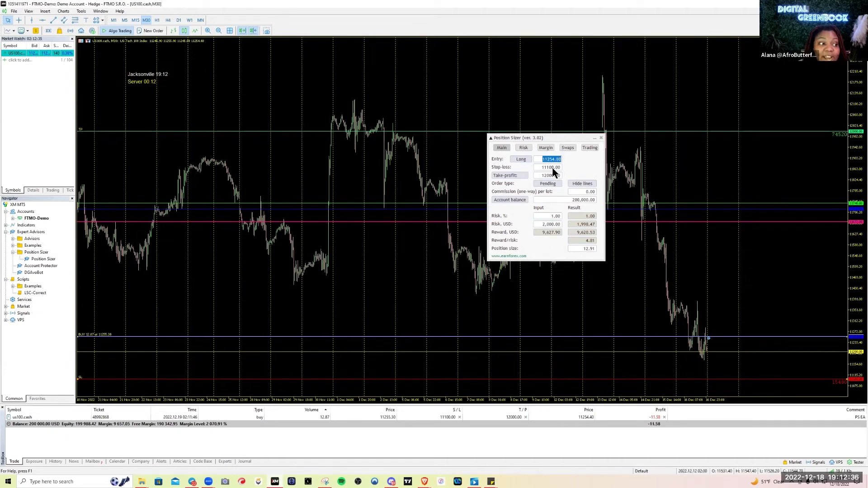
click(551, 174)
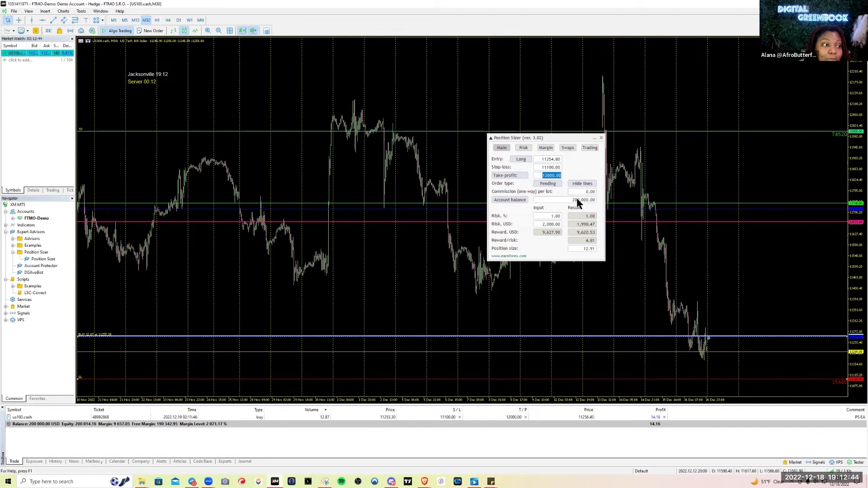
click(548, 216)
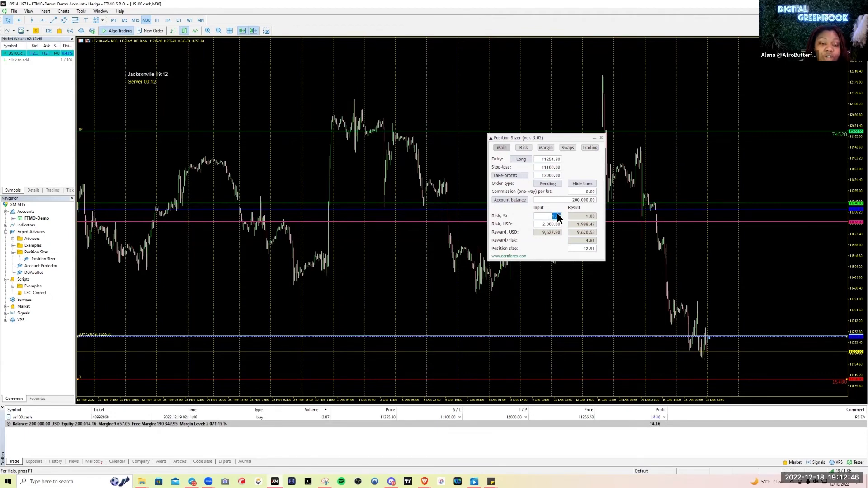
mouse_move(577, 242)
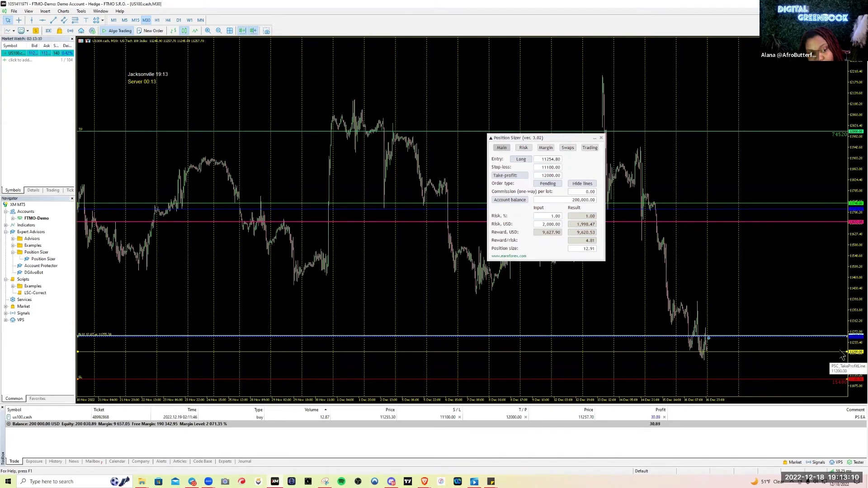
mouse_move(725, 363)
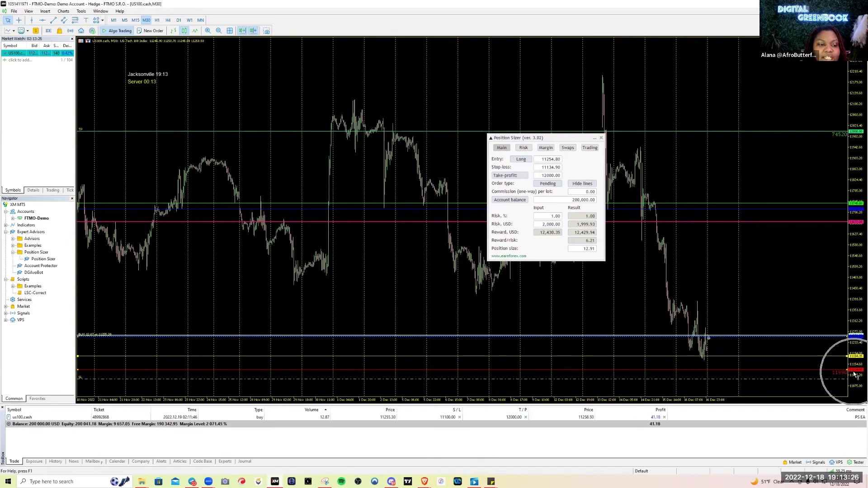
mouse_move(691, 135)
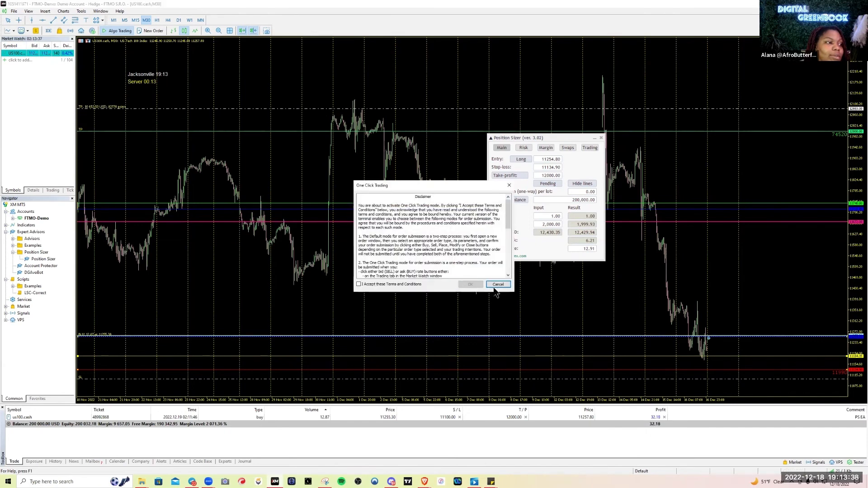
Step: Dismiss the one-click disclaimer and Modify Position window, then replace the take-profit value
click(497, 284)
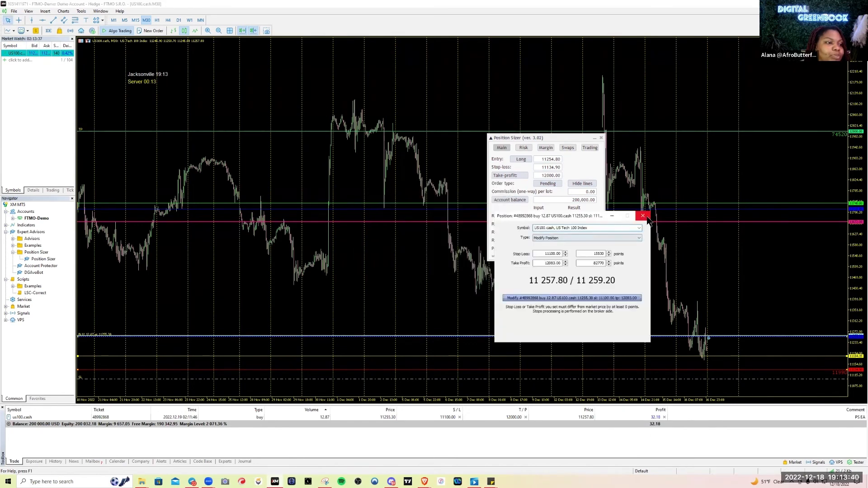
click(641, 215)
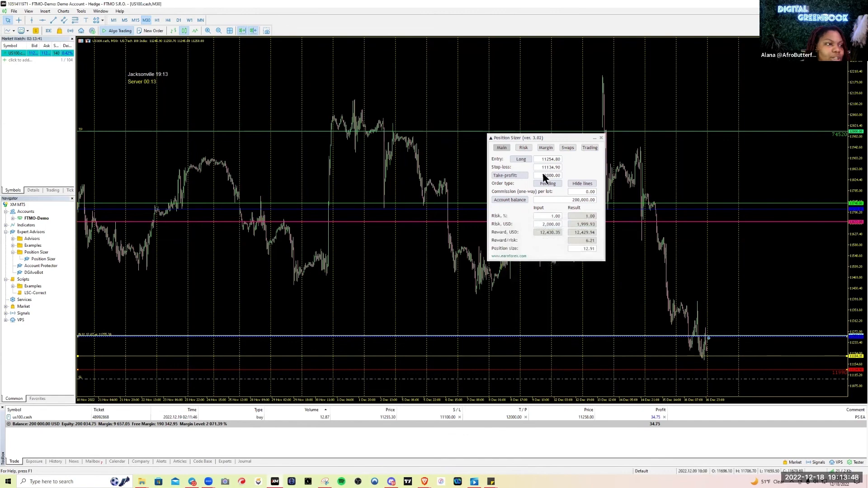
triple_click(549, 175)
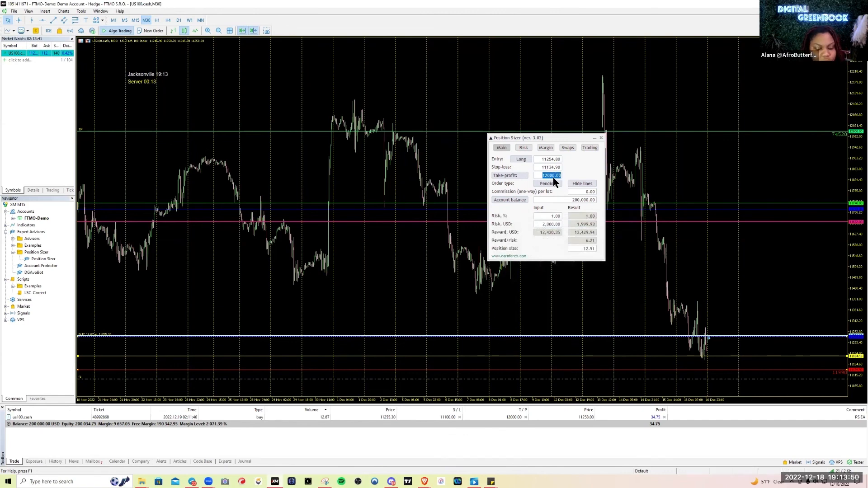
text(120050)
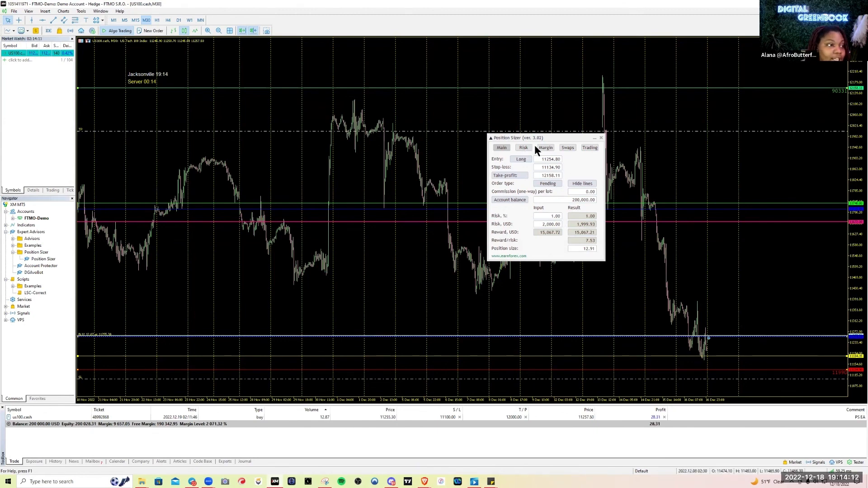
Step: Submit the 16.68-lot Buy Limit at 11254.80 from the Trading tab and confirm it
click(589, 148)
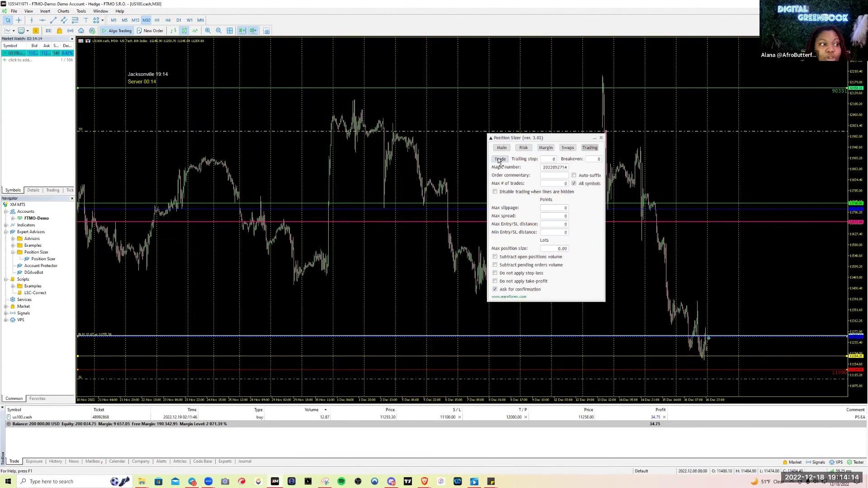
click(499, 158)
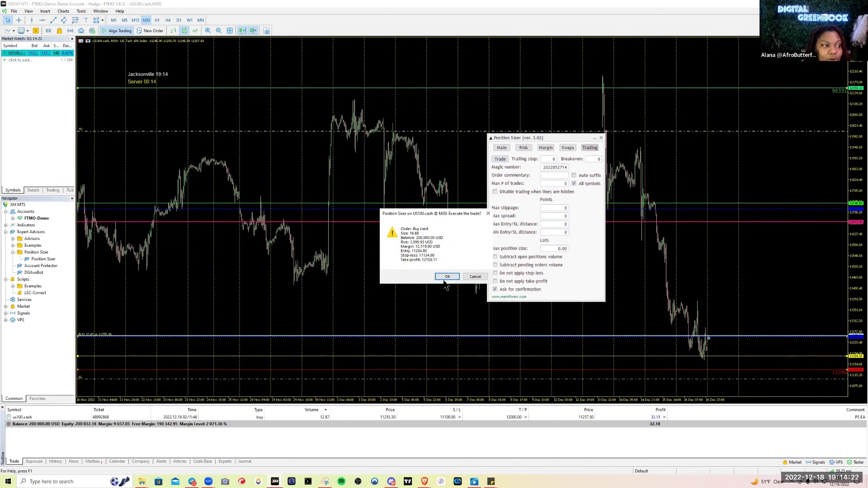
click(447, 276)
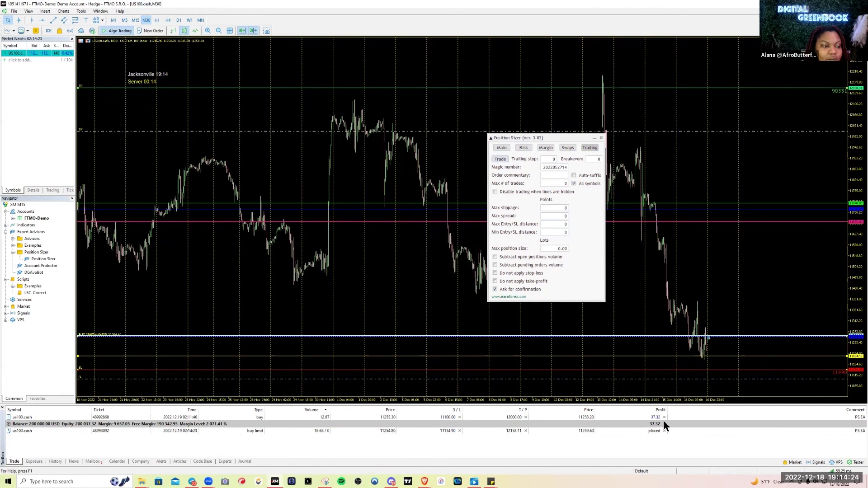
mouse_move(122, 434)
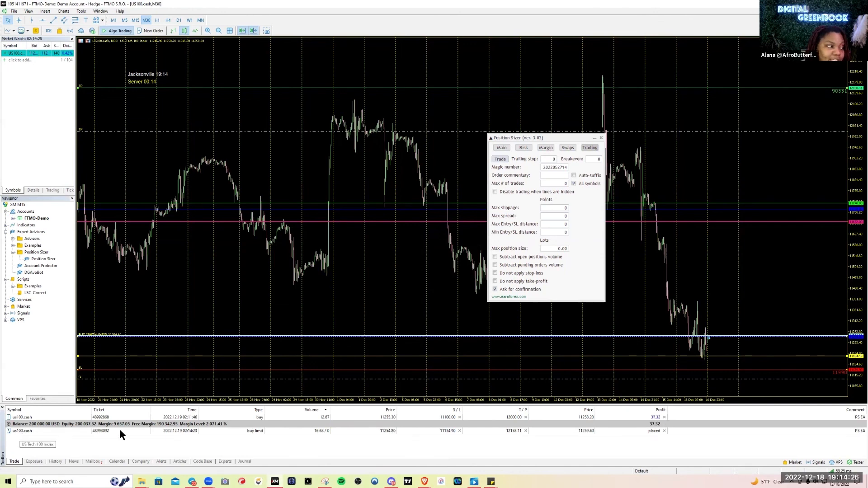